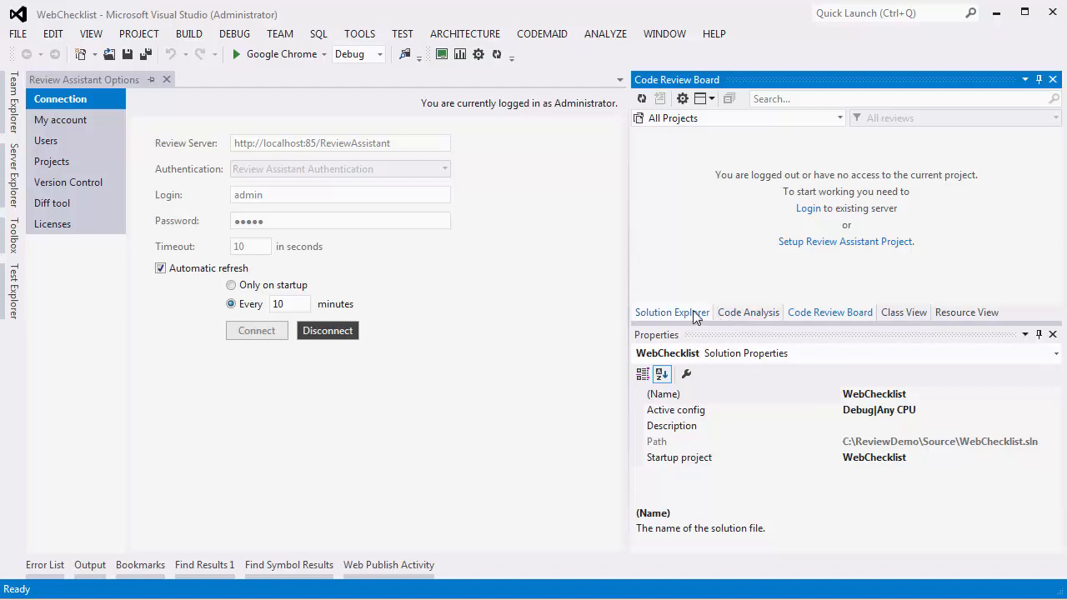
Step: Show Solution Explorer and expand the WebChecklist project
{"action": "left_click", "coordinate": [671, 312]}
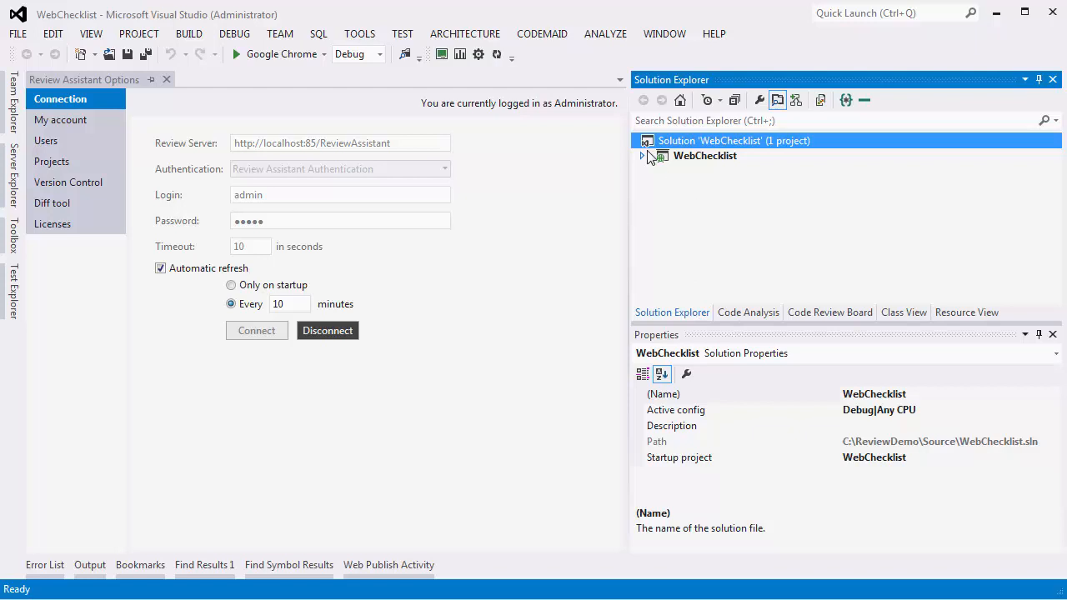
{"action": "left_click", "coordinate": [650, 156]}
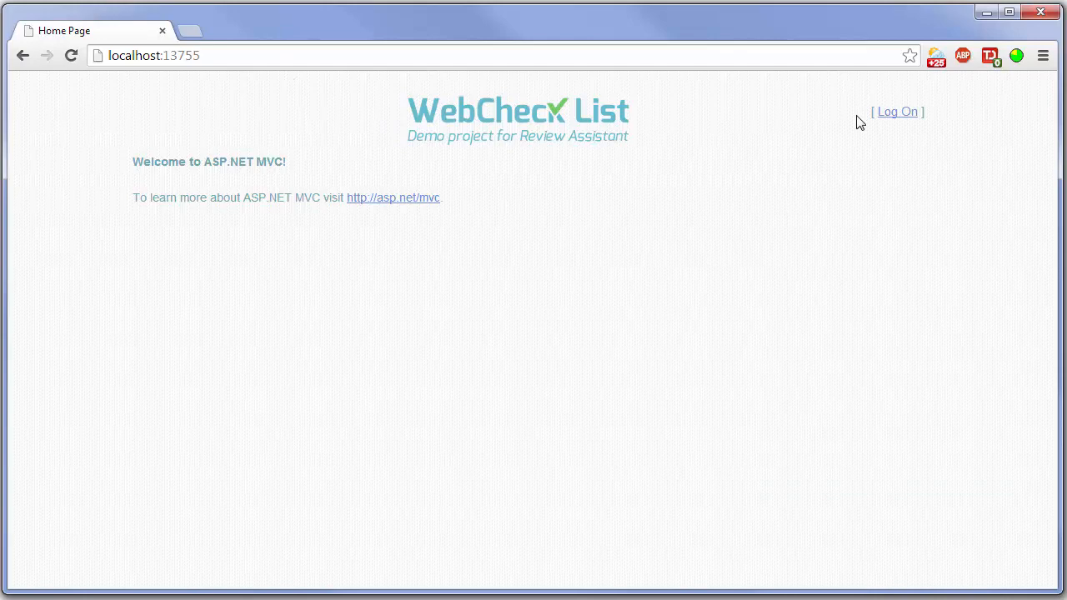
Step: Return from the WebCheck List page in Chrome to Visual Studio's debug session
{"action": "left_click", "coordinate": [896, 112]}
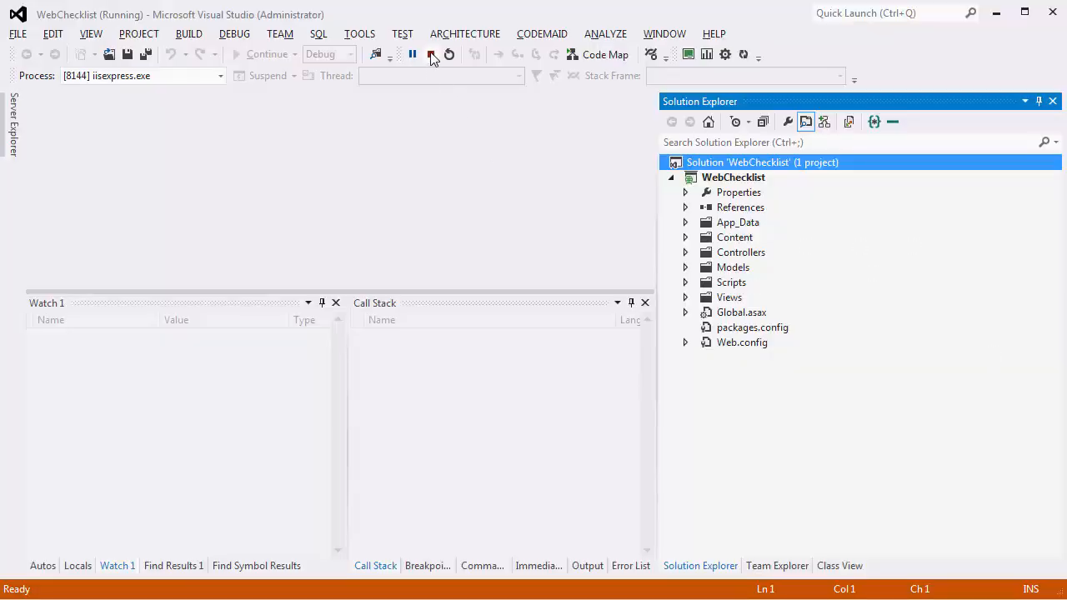
{"action": "mouse_move", "coordinate": [431, 54]}
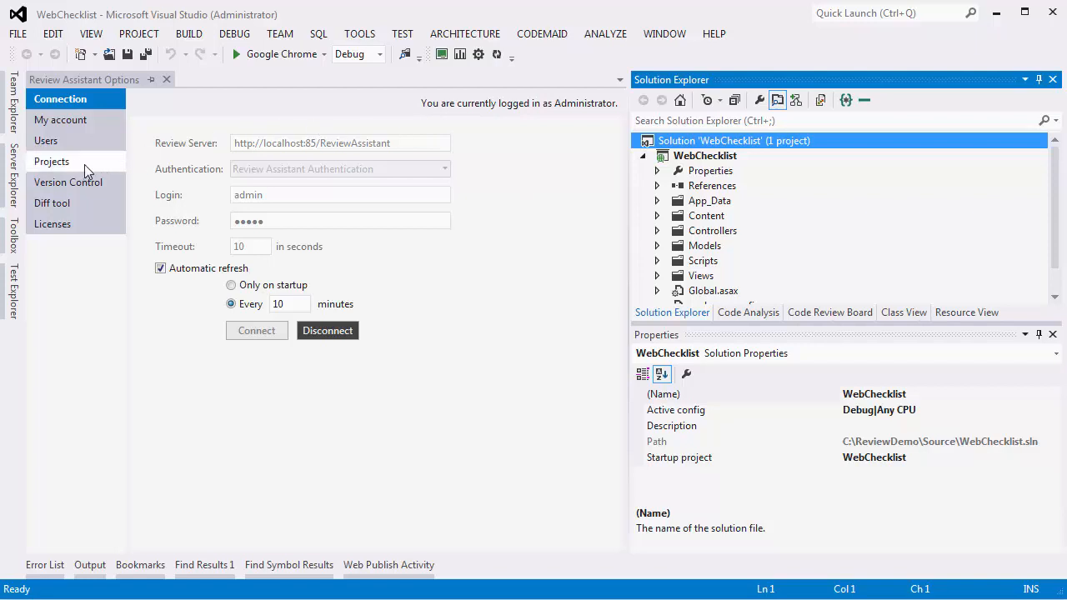
Step: Open the Projects page of Review Assistant Options to view WebChecklist's repository and members
{"action": "left_click", "coordinate": [52, 161]}
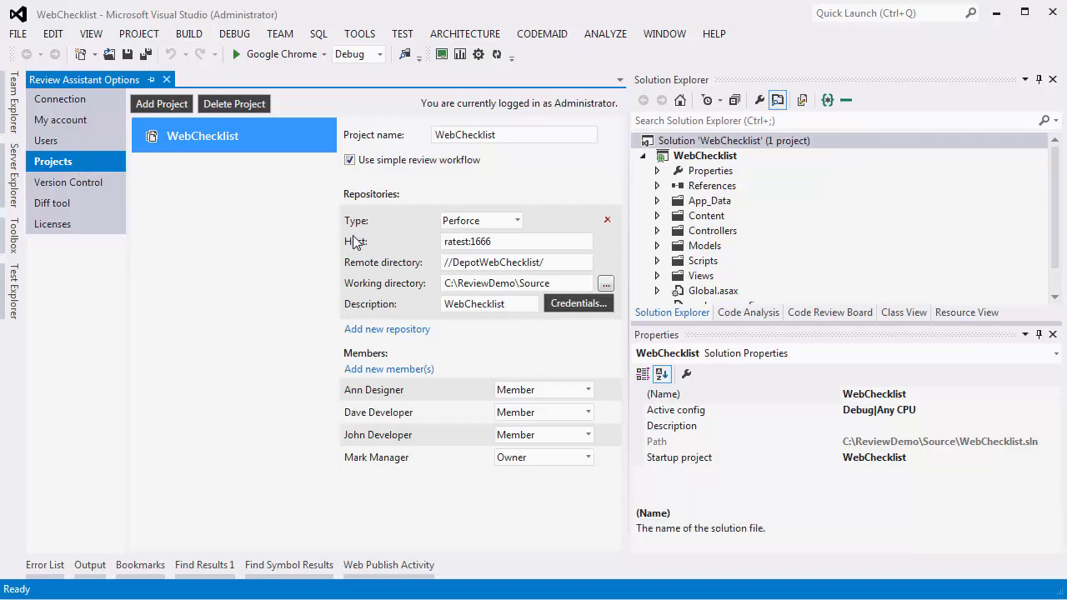
{"action": "mouse_move", "coordinate": [503, 214]}
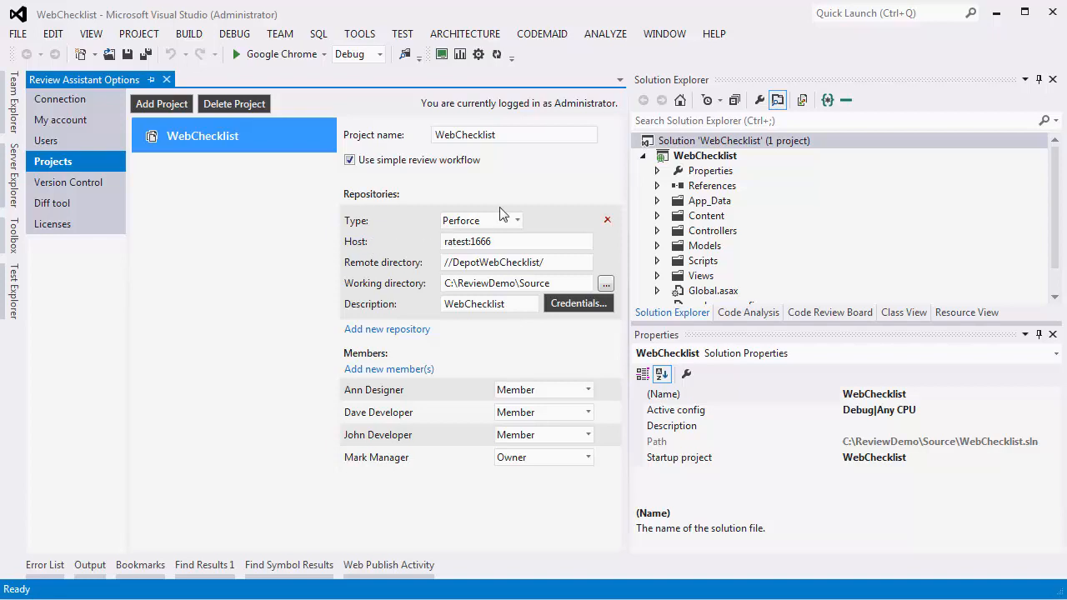
{"action": "mouse_move", "coordinate": [466, 229]}
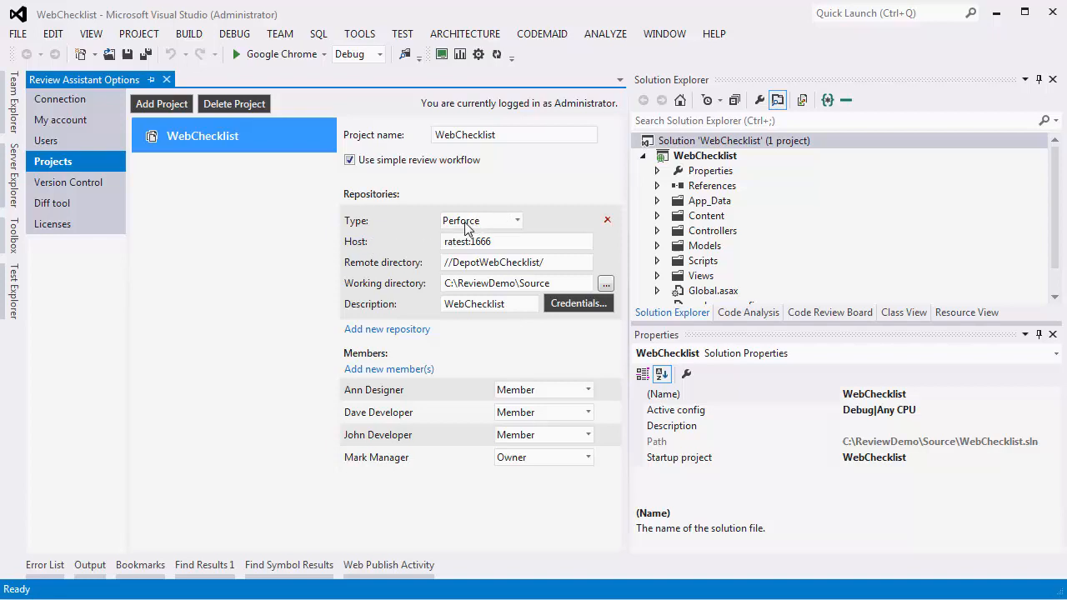
{"action": "mouse_move", "coordinate": [392, 159]}
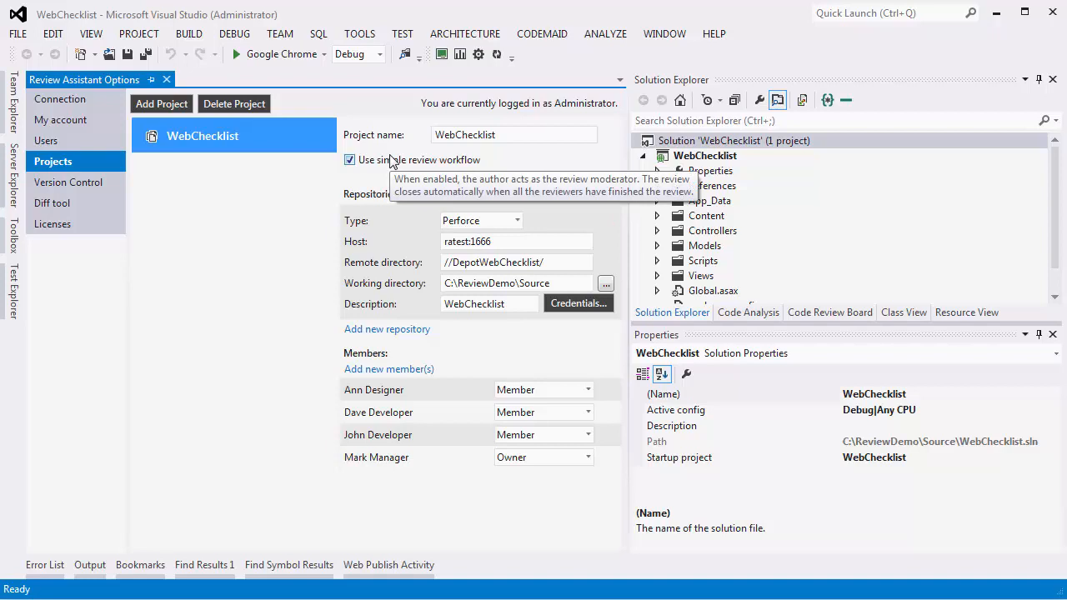
{"action": "mouse_move", "coordinate": [440, 498]}
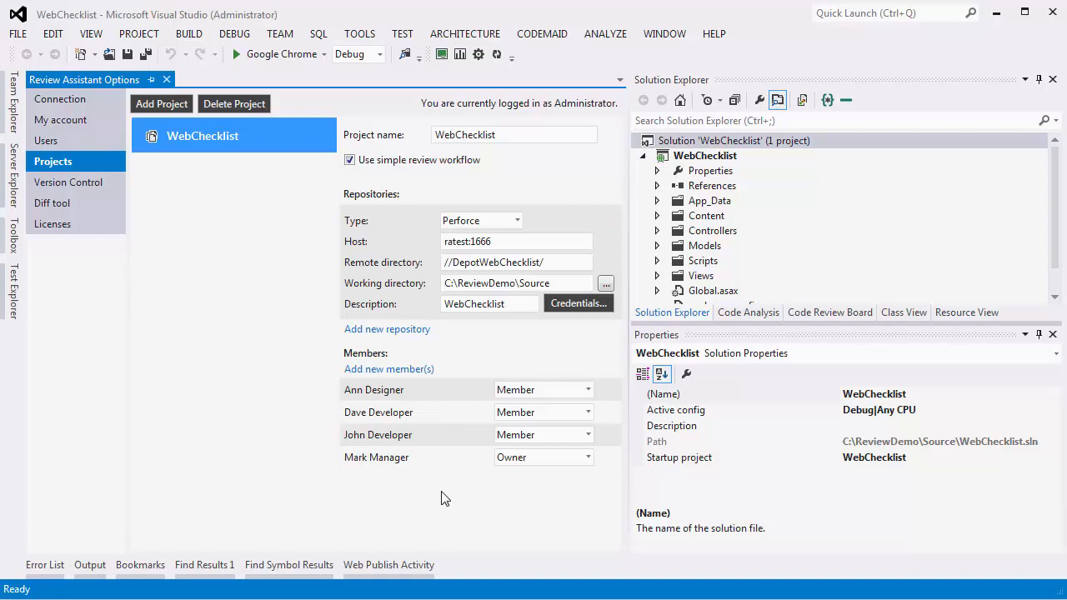
{"action": "mouse_move", "coordinate": [980, 47]}
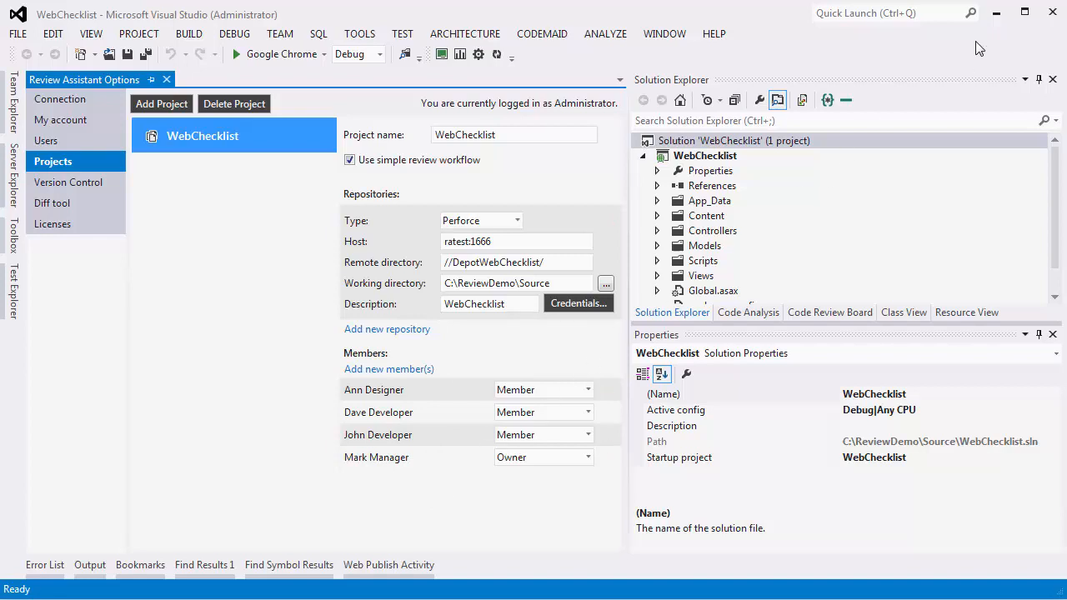
{"action": "mouse_move", "coordinate": [1053, 11]}
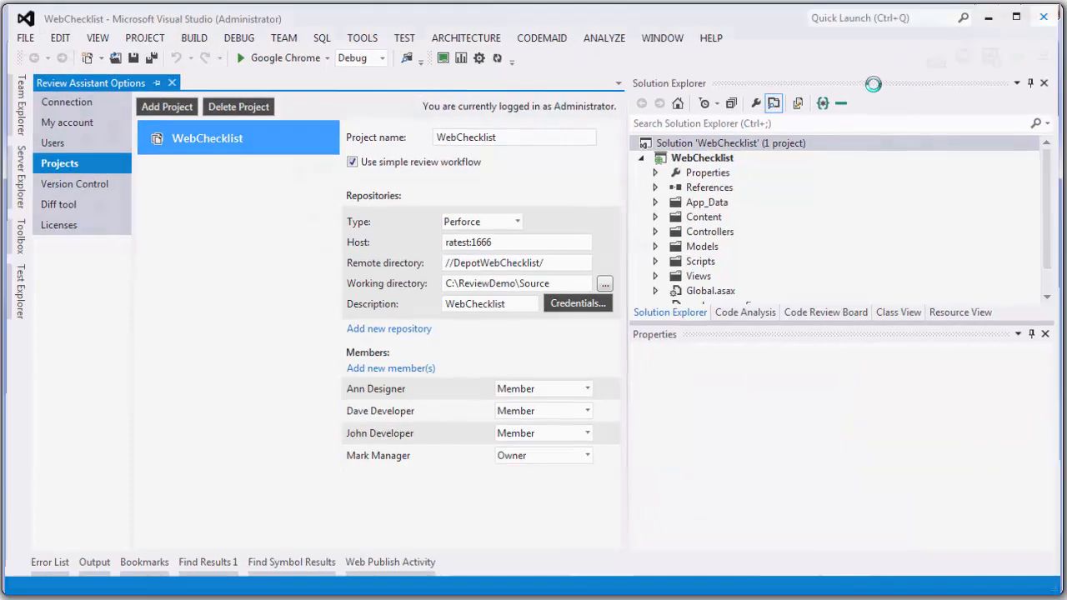
Step: Expand the WebChecklist project and its Content folder to show themes and Site.css
{"action": "left_click", "coordinate": [67, 101]}
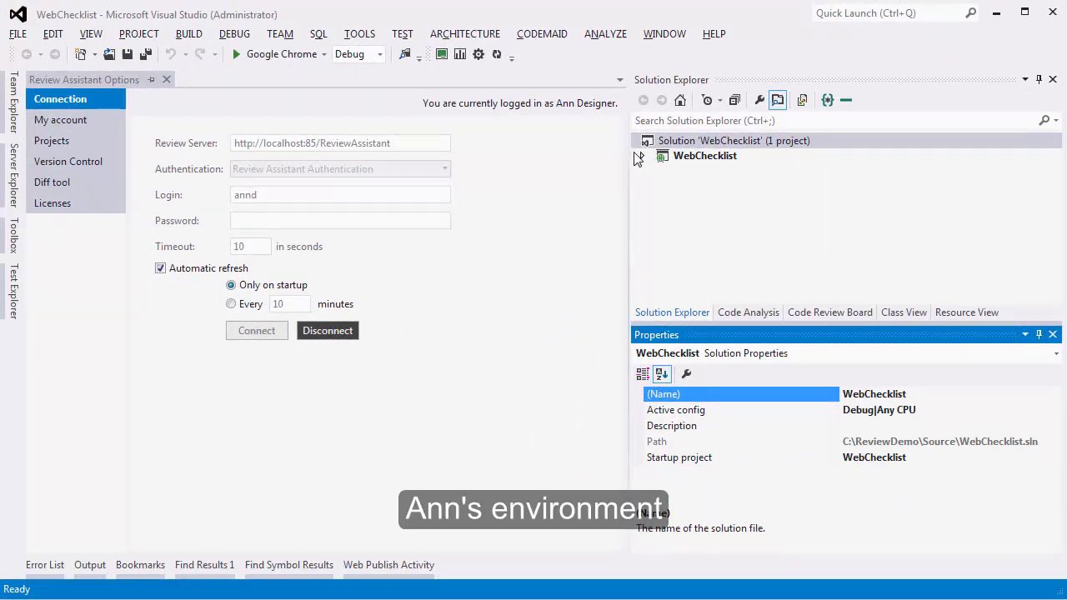
{"action": "left_click", "coordinate": [648, 156]}
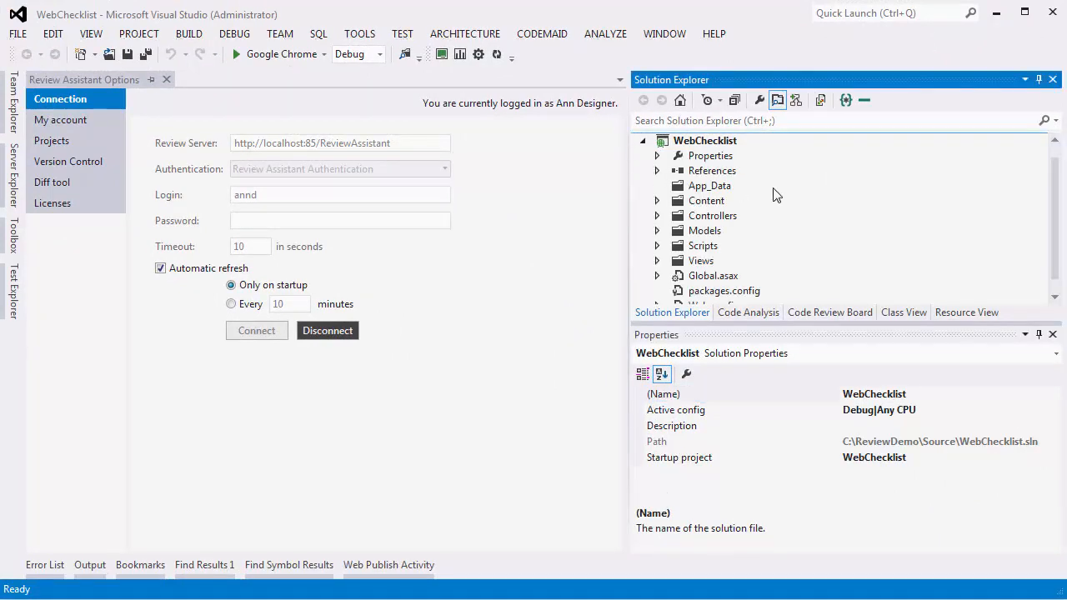
{"action": "mouse_move", "coordinate": [667, 230]}
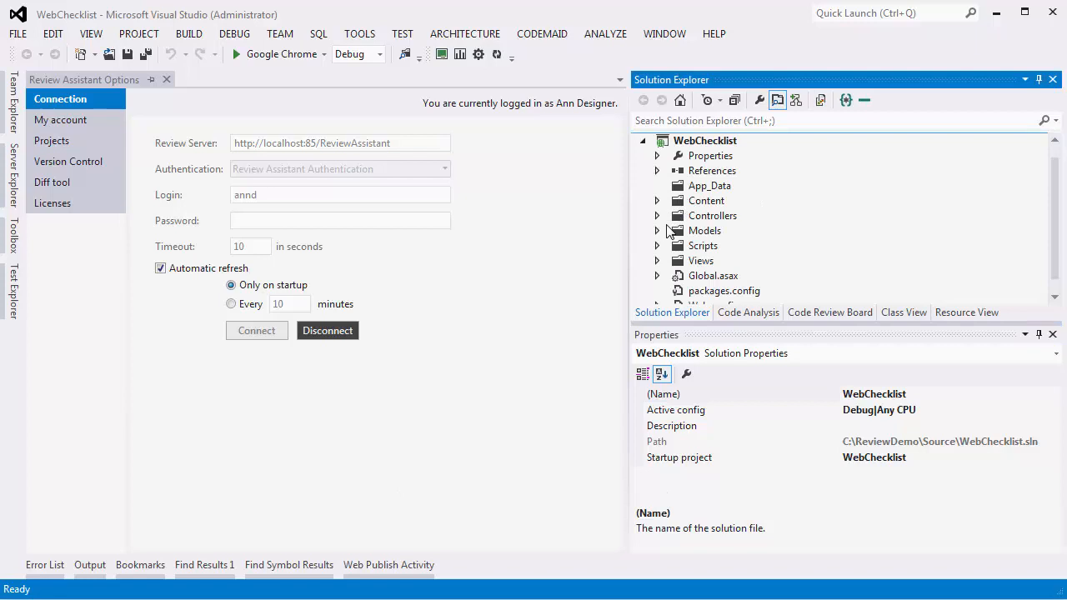
{"action": "mouse_move", "coordinate": [661, 251]}
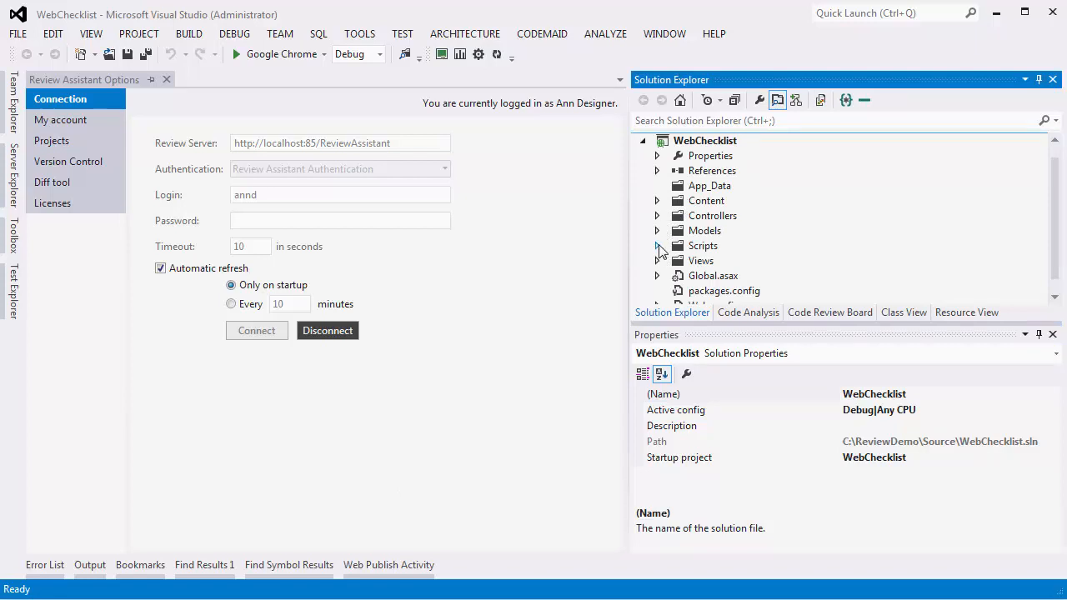
{"action": "left_click", "coordinate": [657, 200]}
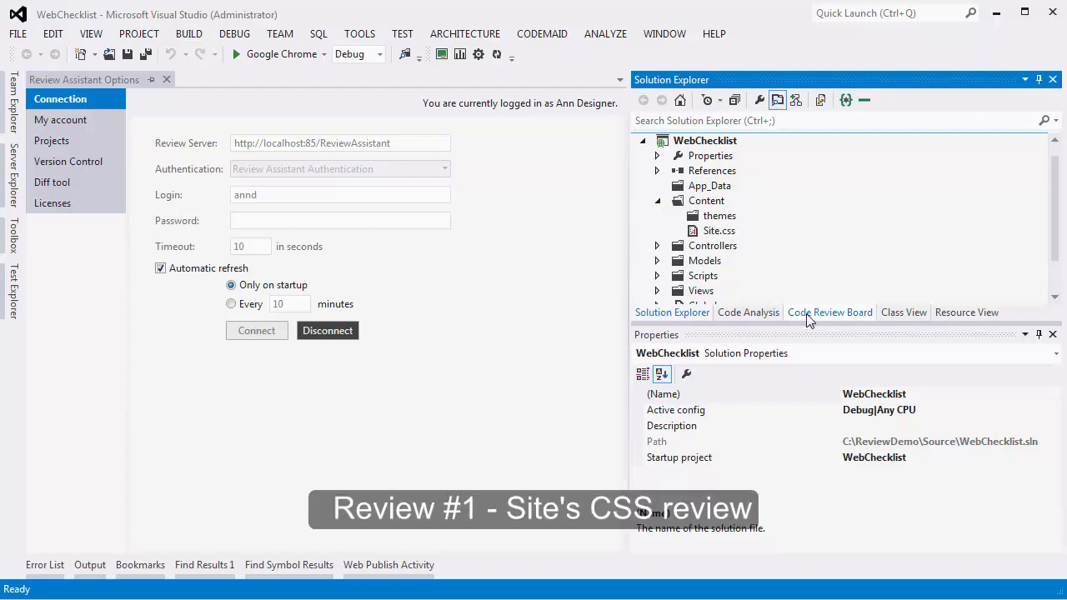
Step: Start a new review on the Code Review Board and begin adding revisions
{"action": "left_click", "coordinate": [830, 312]}
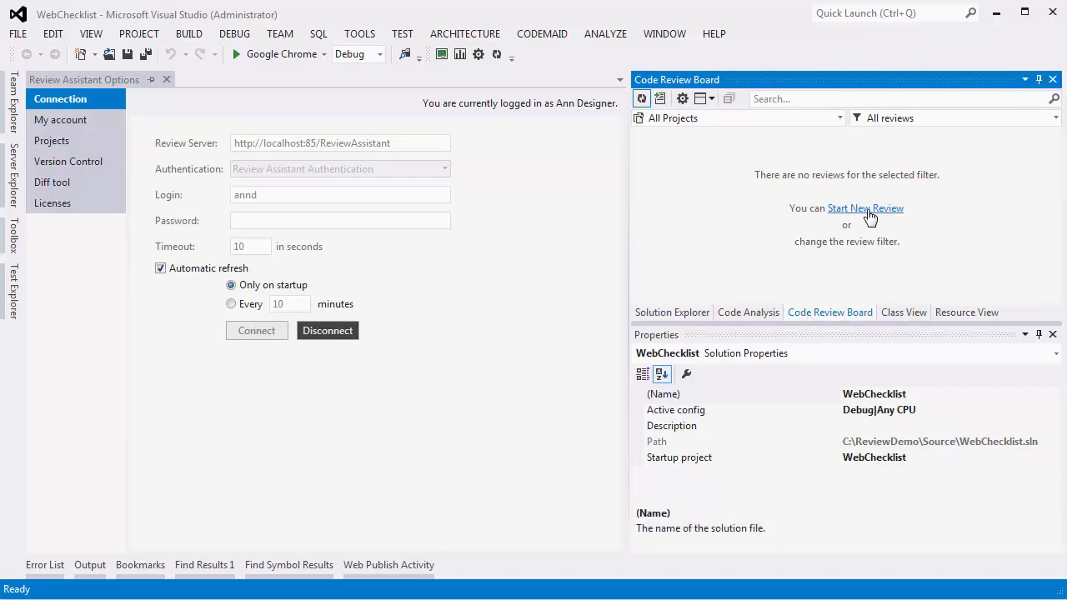
{"action": "left_click", "coordinate": [865, 209]}
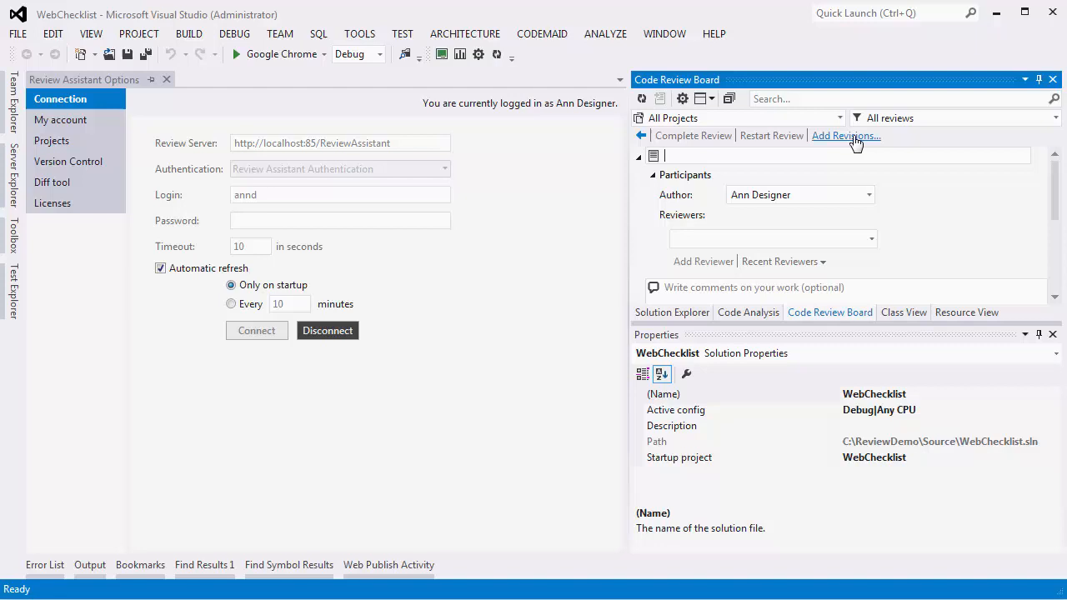
{"action": "left_click", "coordinate": [846, 136]}
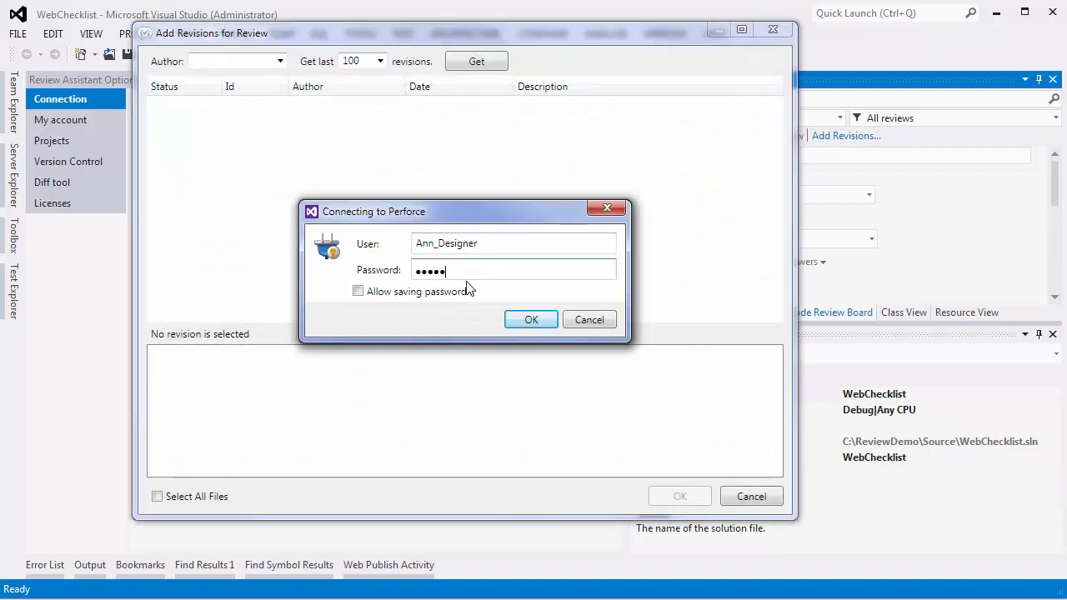
Step: From revision 36, add only jquery-ui-1.8.21.custom.css to the review
{"action": "left_click", "coordinate": [531, 319]}
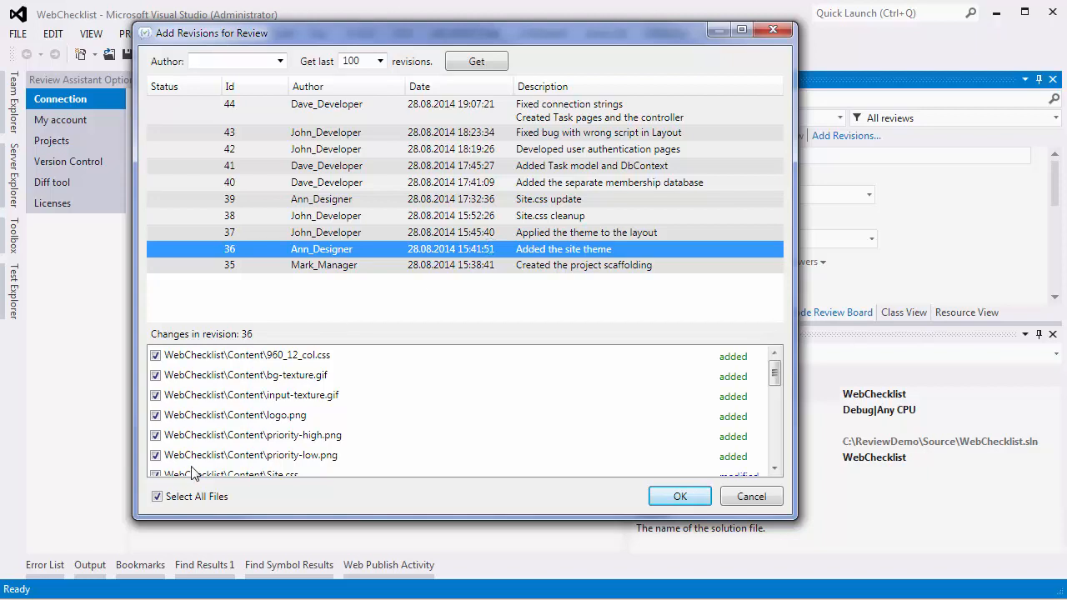
{"action": "left_click", "coordinate": [158, 496]}
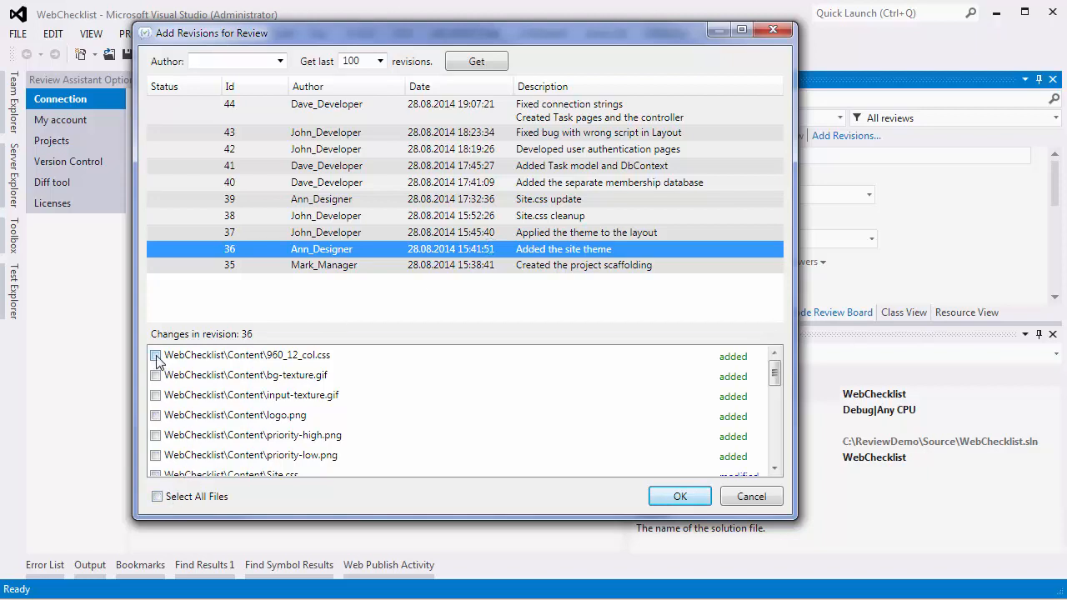
{"action": "scroll", "scroll_direction": "down", "scroll_amount": 3}
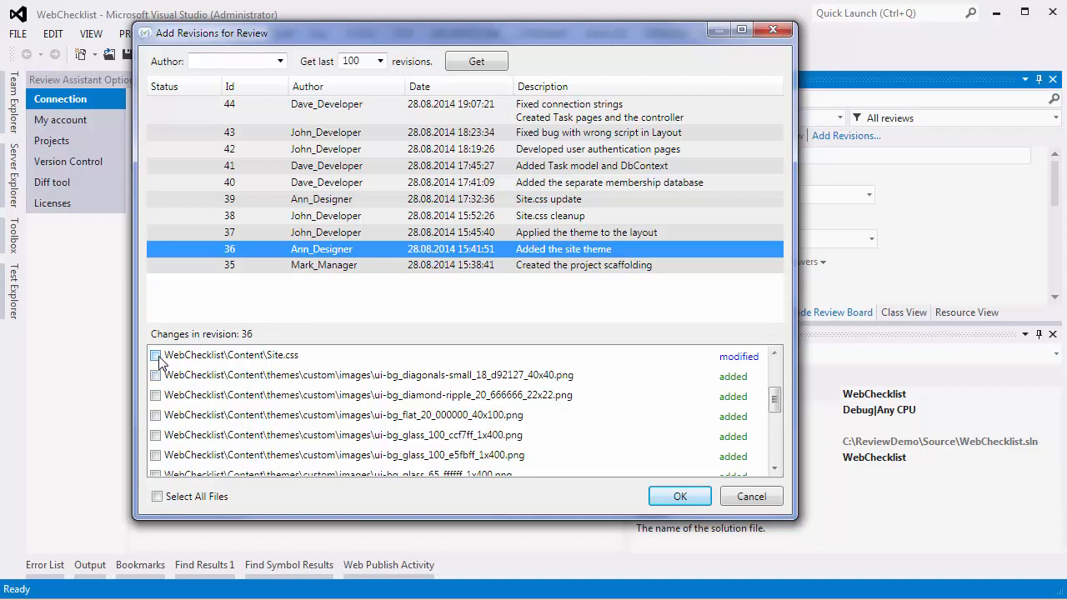
{"action": "scroll", "scroll_direction": "down", "scroll_amount": 3}
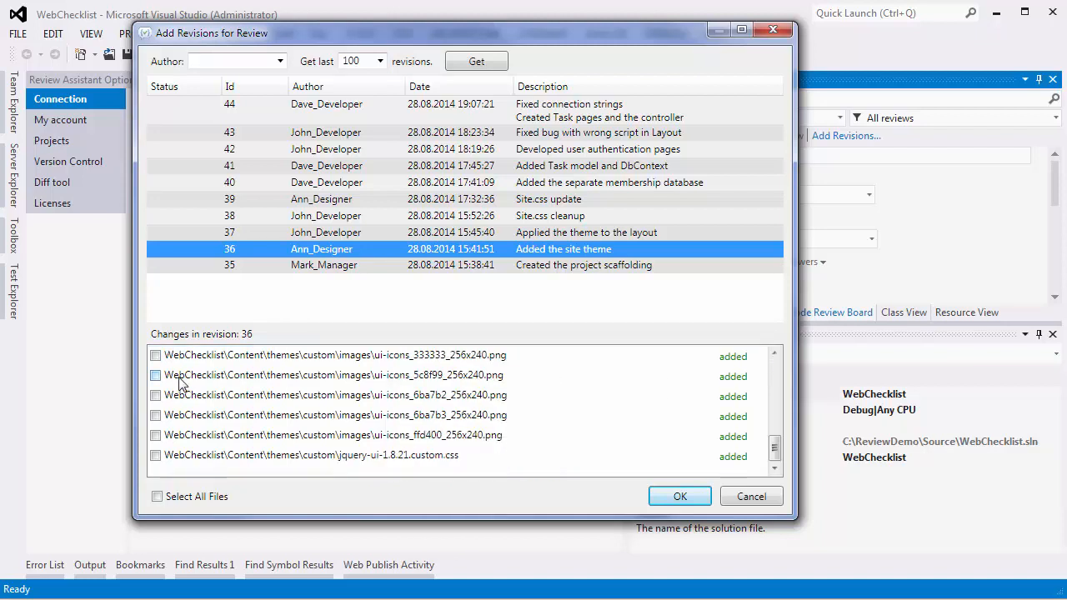
{"action": "left_click", "coordinate": [156, 455]}
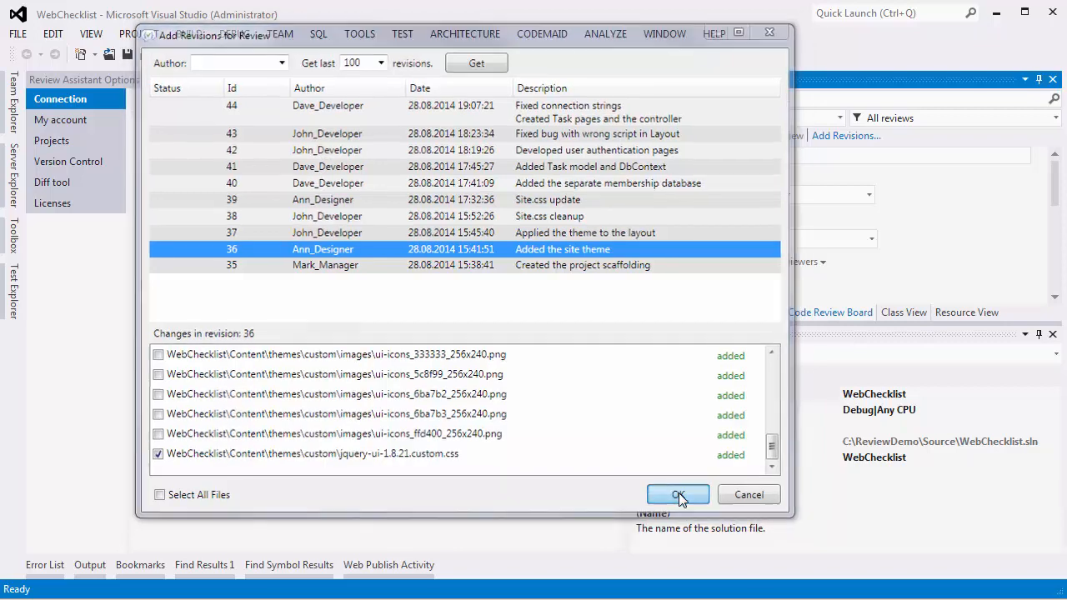
{"action": "left_click", "coordinate": [678, 494]}
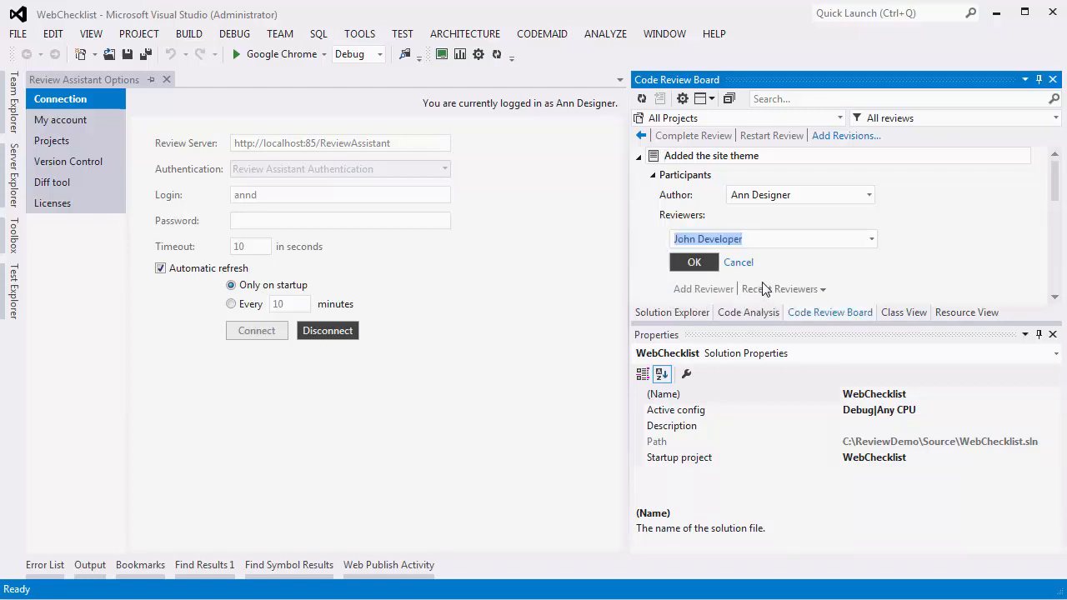
{"action": "mouse_move", "coordinate": [775, 262]}
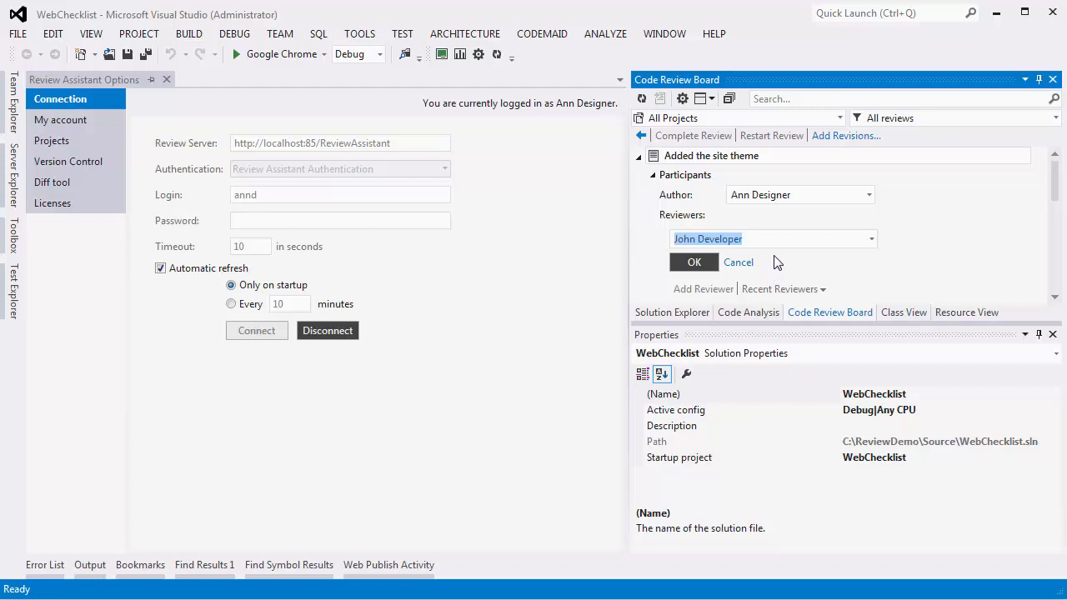
Step: Confirm John Developer as reviewer and create the review for revisions 35 to 36
{"action": "left_click", "coordinate": [694, 262]}
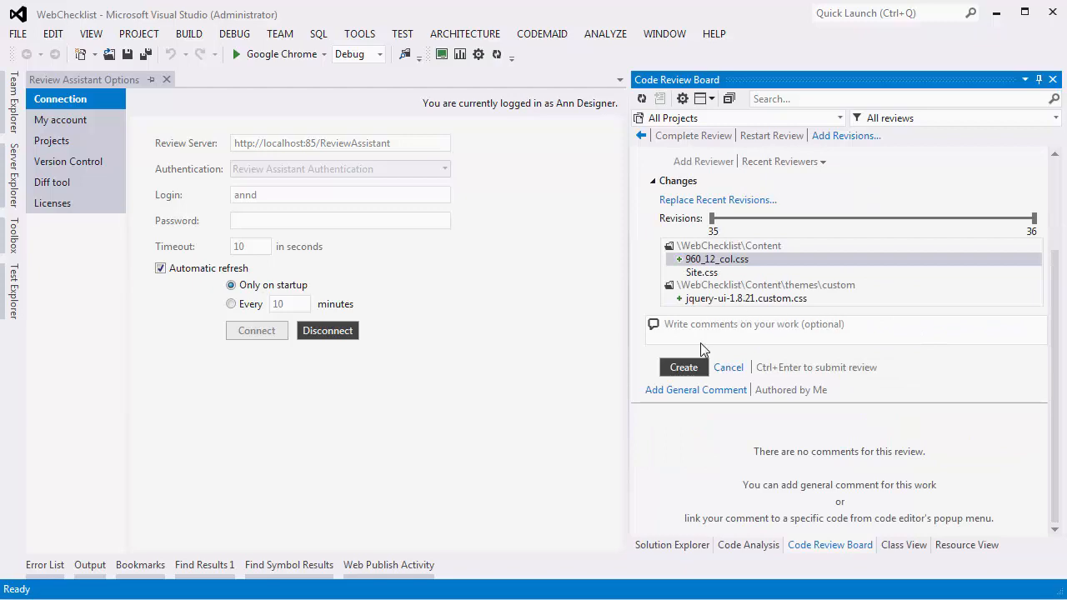
{"action": "left_click", "coordinate": [683, 367]}
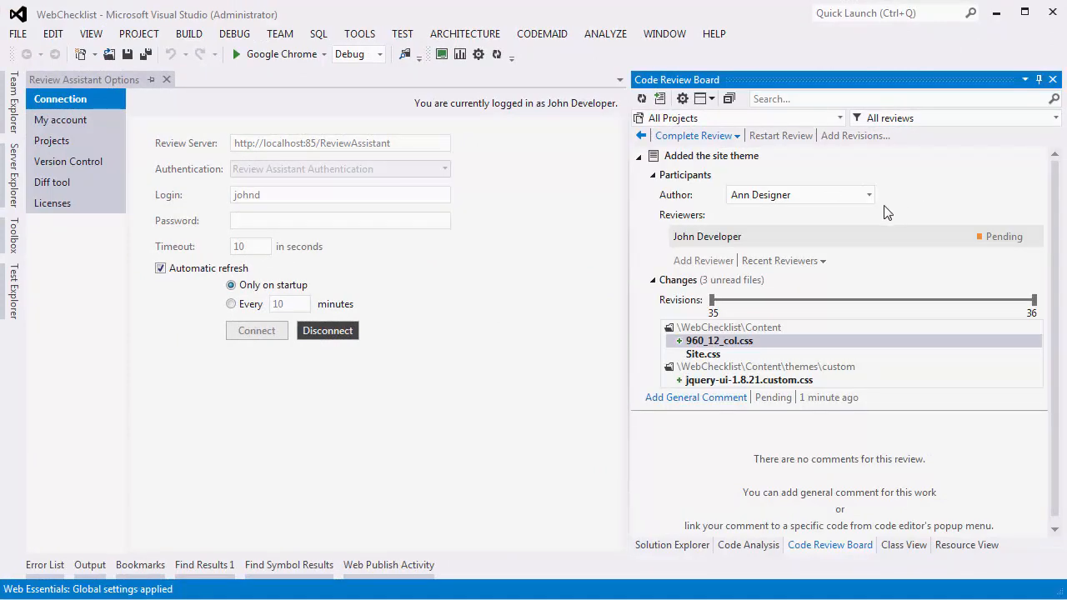
{"action": "mouse_move", "coordinate": [767, 315]}
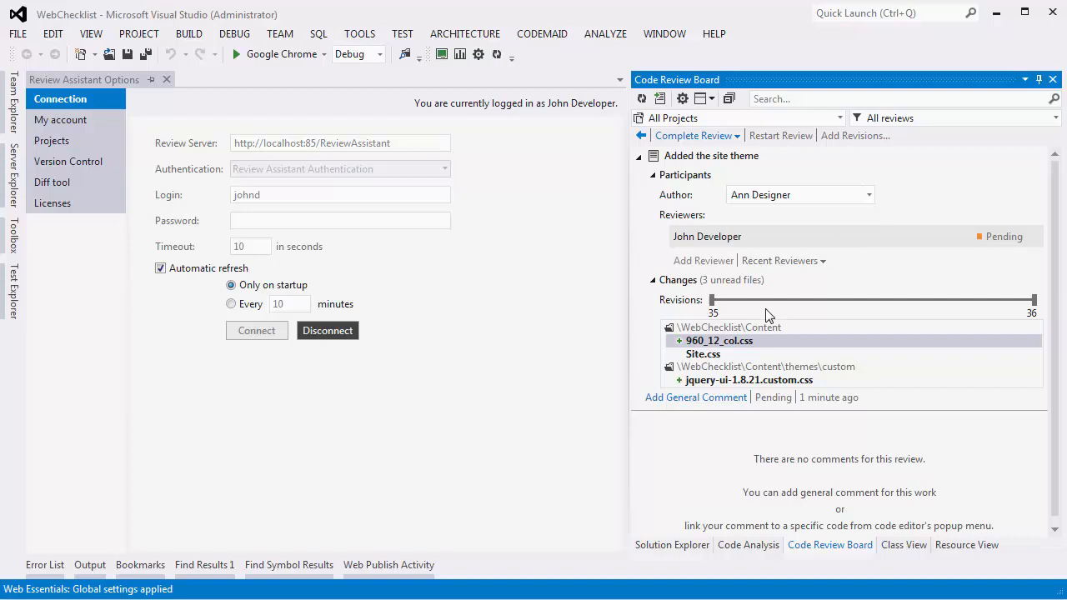
Step: Mark 960_12_col.css and jquery-ui-1.8.21.custom.css as read, then select Site.css
{"action": "right_click", "coordinate": [719, 340]}
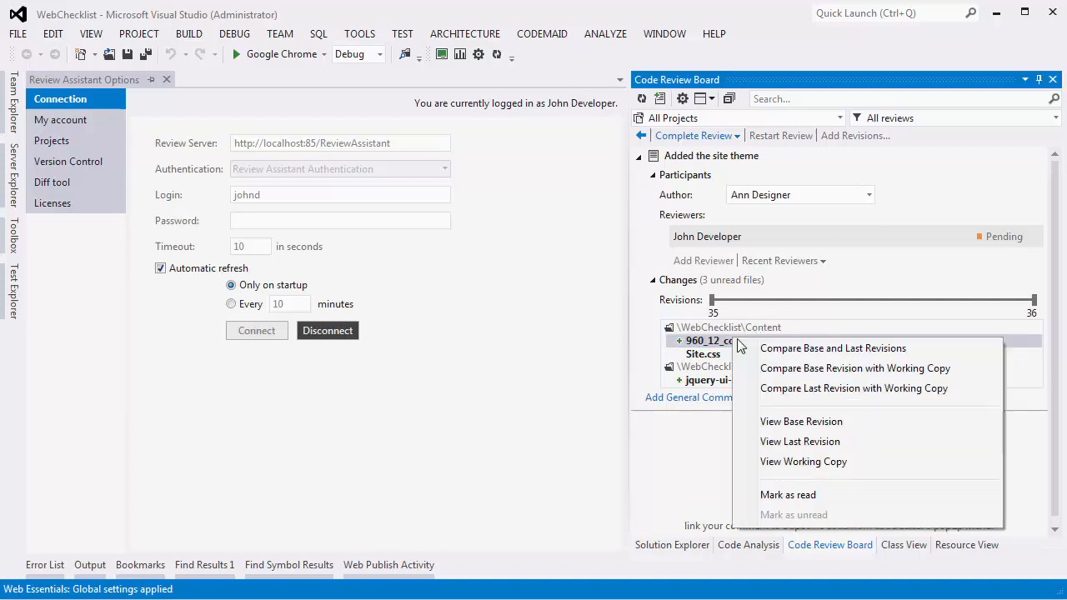
{"action": "left_click", "coordinate": [787, 495]}
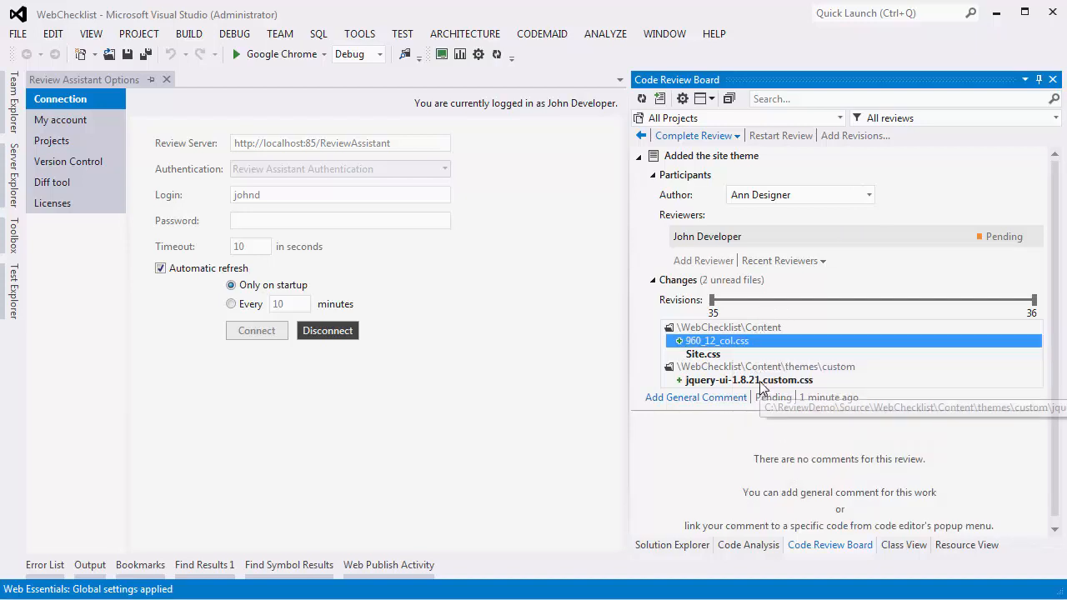
{"action": "left_click", "coordinate": [747, 380]}
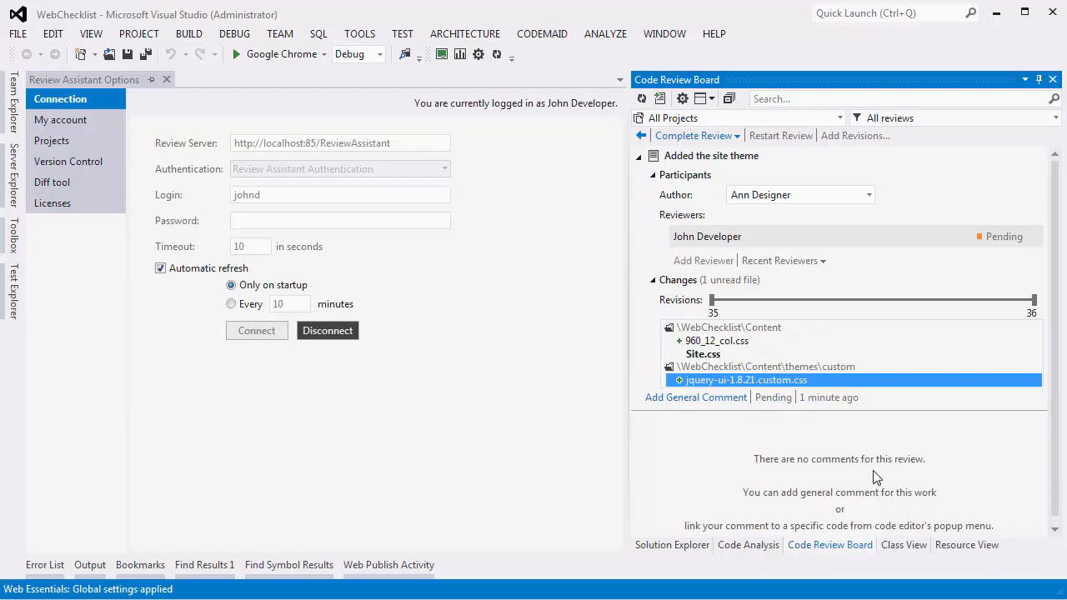
{"action": "left_click", "coordinate": [703, 353]}
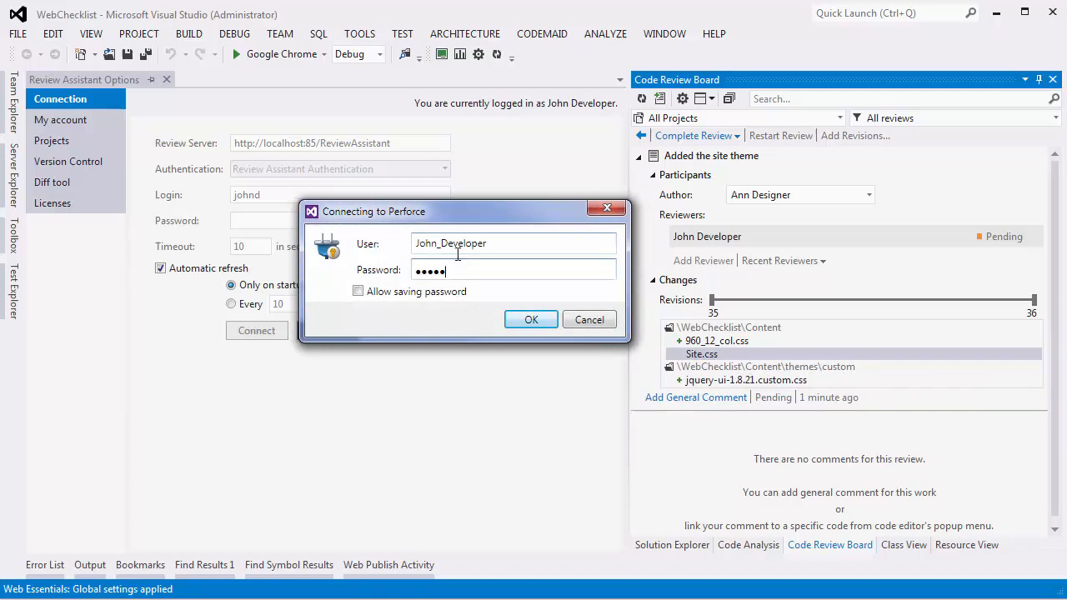
Step: Confirm the Perforce login to open Site.css revisions 35 and 36 in Code Compare
{"action": "left_click", "coordinate": [531, 319]}
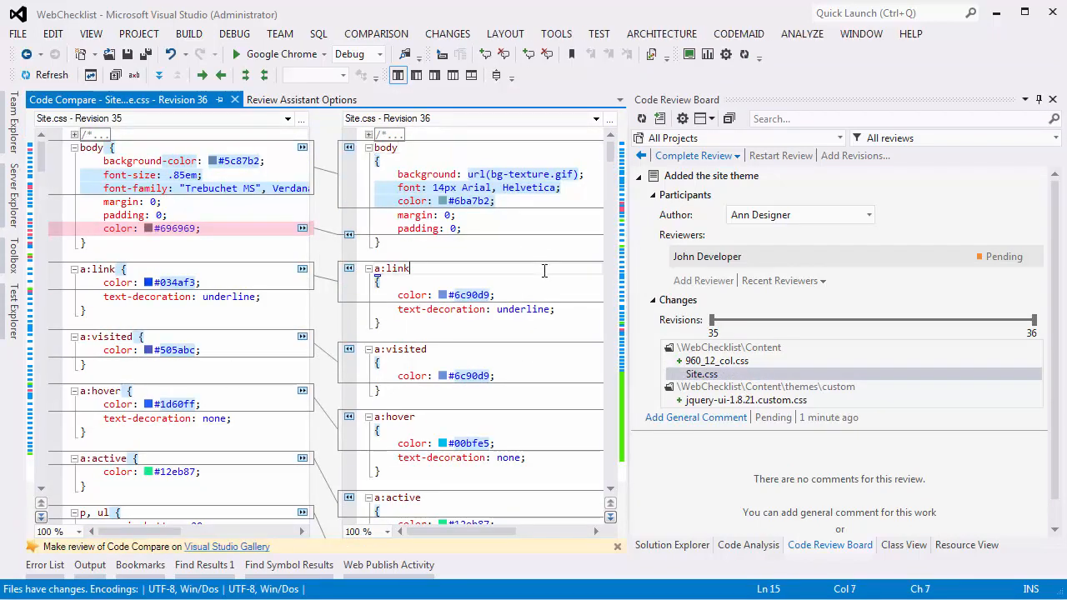
Step: Scroll the Site.css comparison down to the TAB MENU ul#menu rules
{"action": "scroll", "scroll_direction": "down", "scroll_amount": 3}
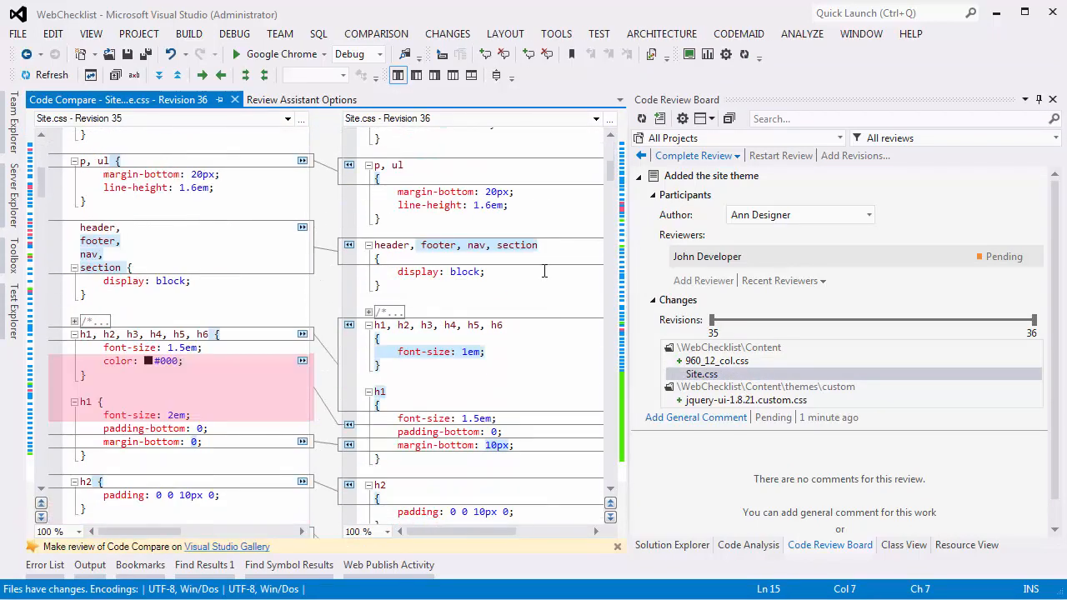
{"action": "scroll", "scroll_direction": "down", "scroll_amount": 3}
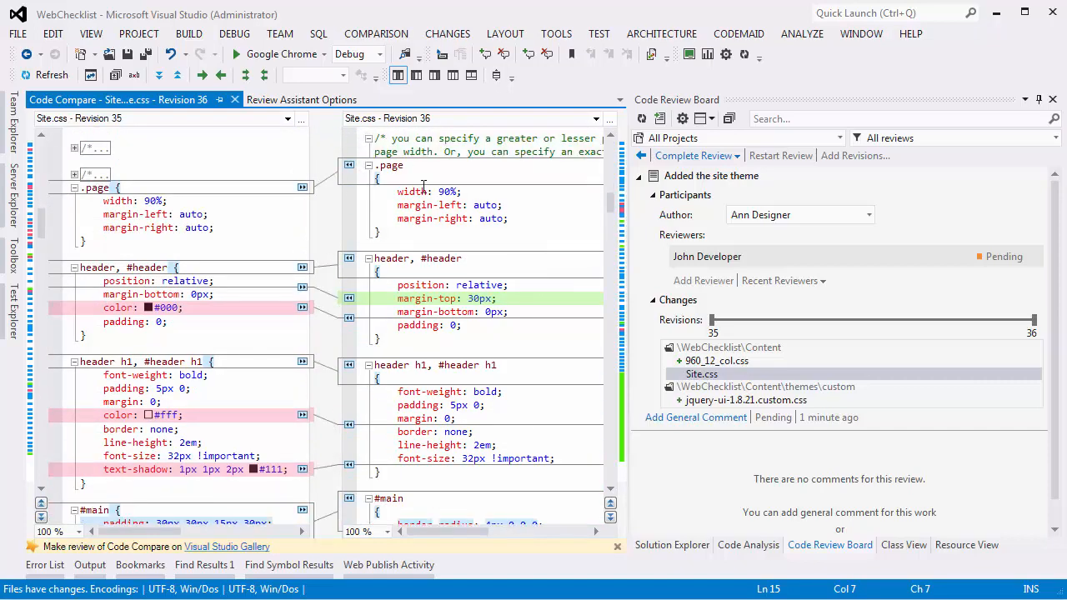
{"action": "scroll", "scroll_direction": "down", "scroll_amount": 3}
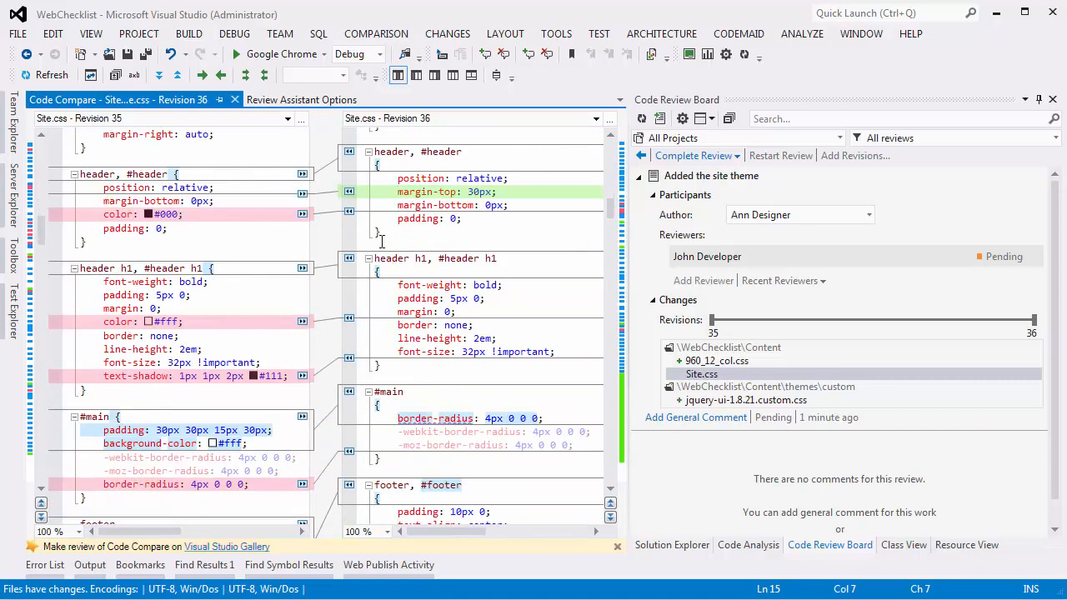
{"action": "scroll", "scroll_direction": "down", "scroll_amount": 3}
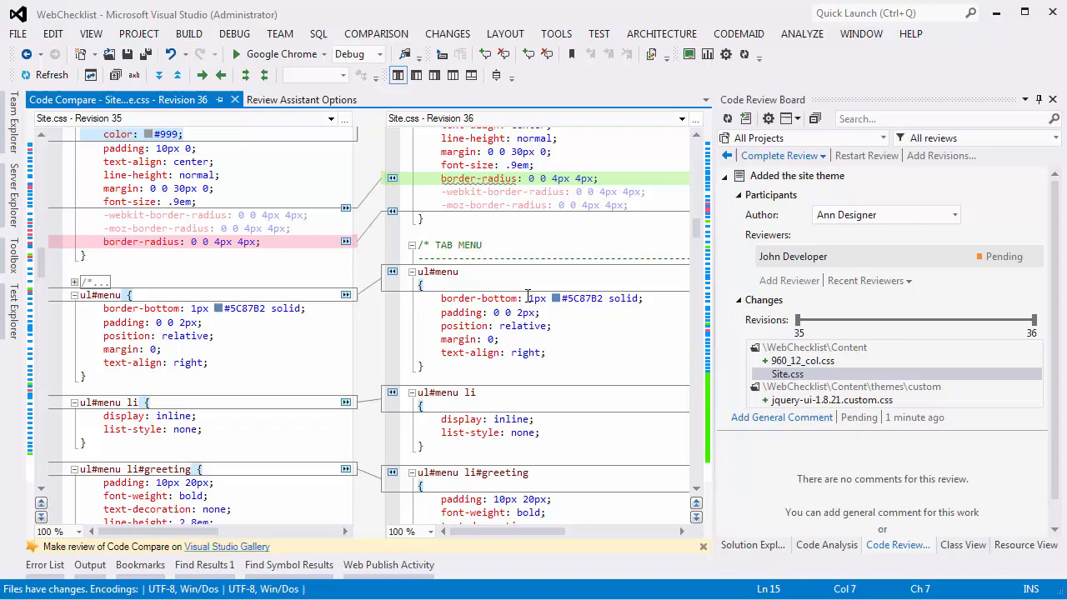
{"action": "scroll", "scroll_direction": "down", "scroll_amount": 3}
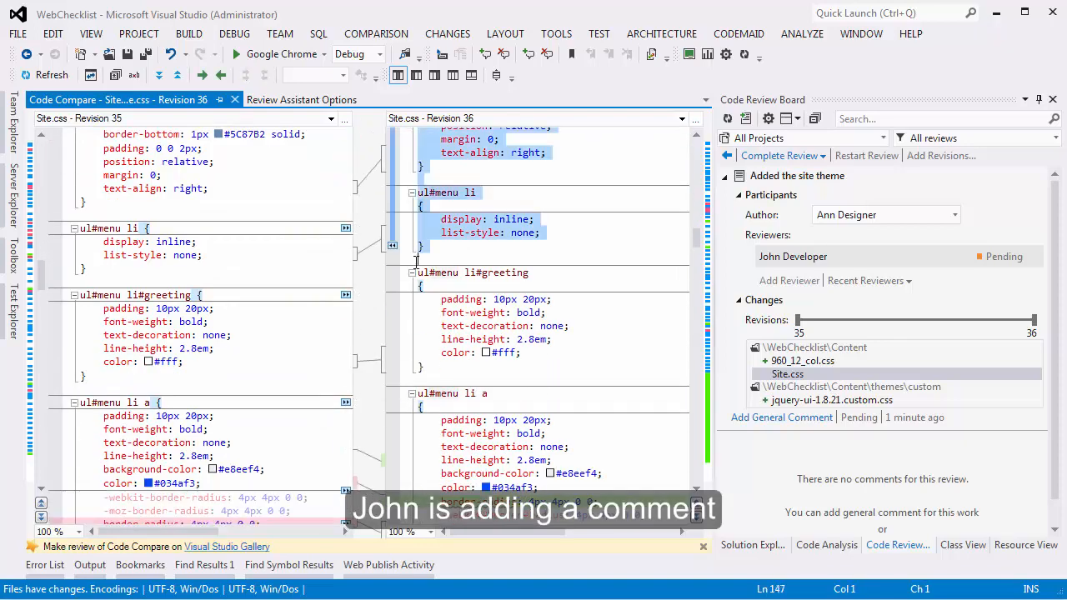
{"action": "scroll", "scroll_direction": "down", "scroll_amount": 3}
{"action": "type", "text": "Remove Tab Menu section."}
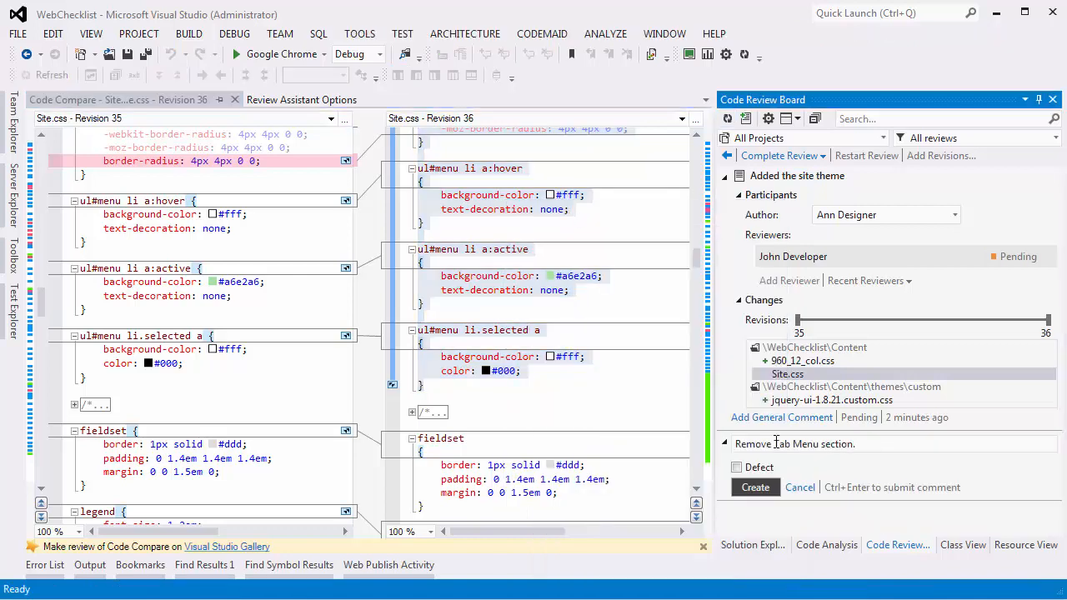
Step: Post the comment calling the Tab Menu section unused MVC scaffolding to remove
{"action": "type", "text": "It's an MVC scaffolding and no longer used in the project."}
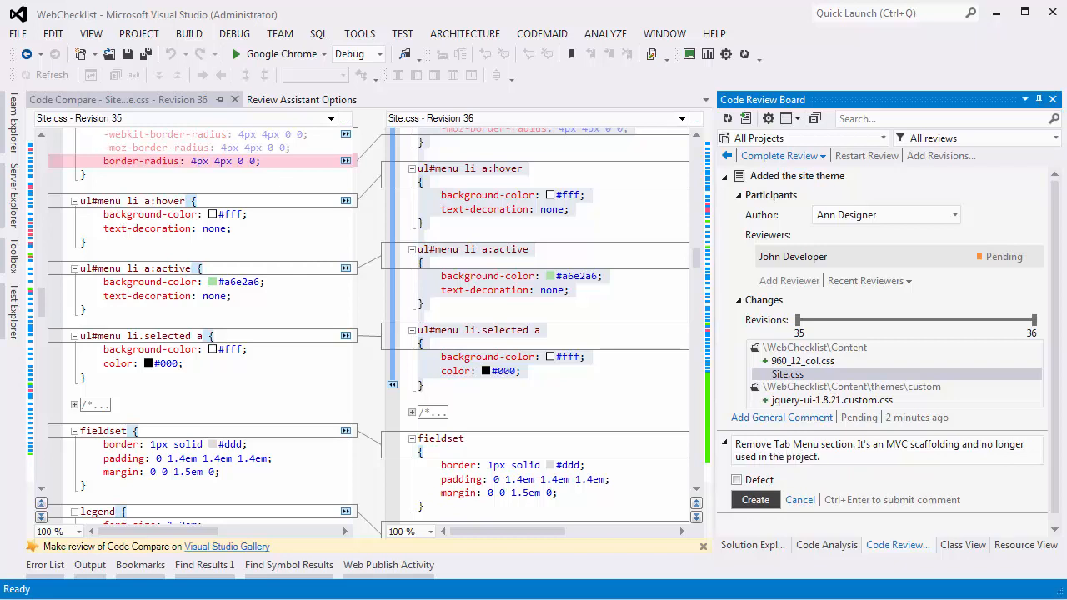
{"action": "left_click", "coordinate": [754, 499]}
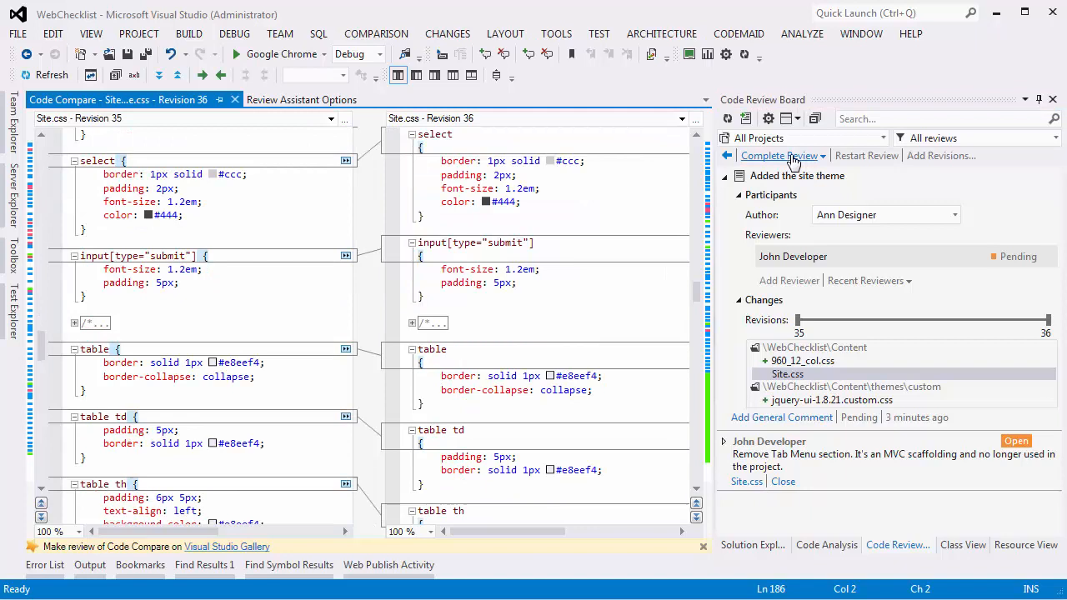
Step: Accept the changes using Accept Only, keeping the review and its comment open
{"action": "left_click", "coordinate": [782, 156]}
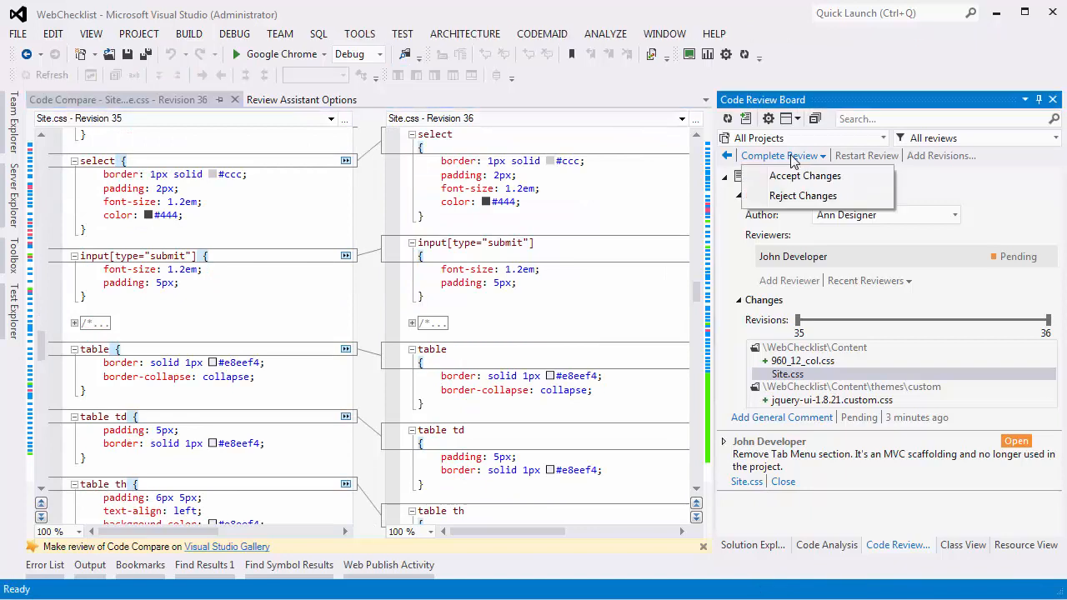
{"action": "mouse_move", "coordinate": [805, 176]}
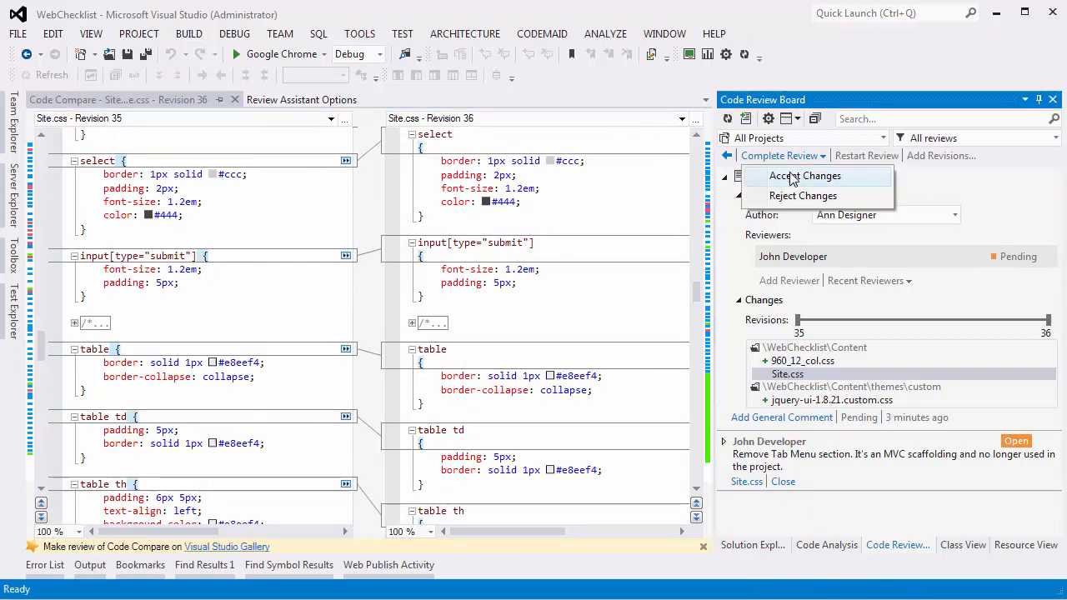
{"action": "left_click", "coordinate": [805, 175]}
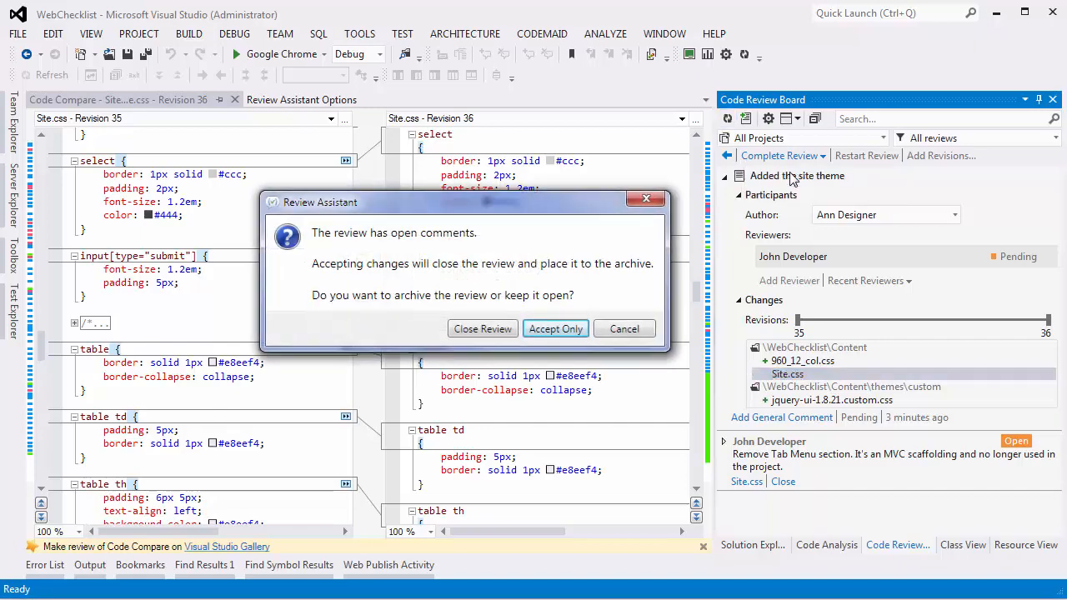
{"action": "mouse_move", "coordinate": [556, 329]}
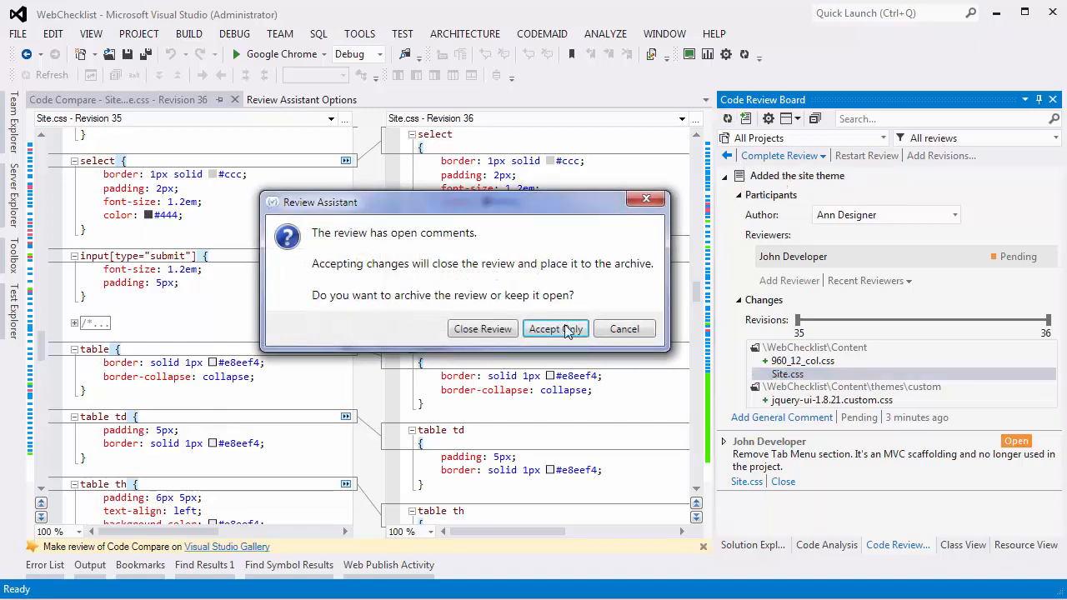
{"action": "left_click", "coordinate": [555, 329]}
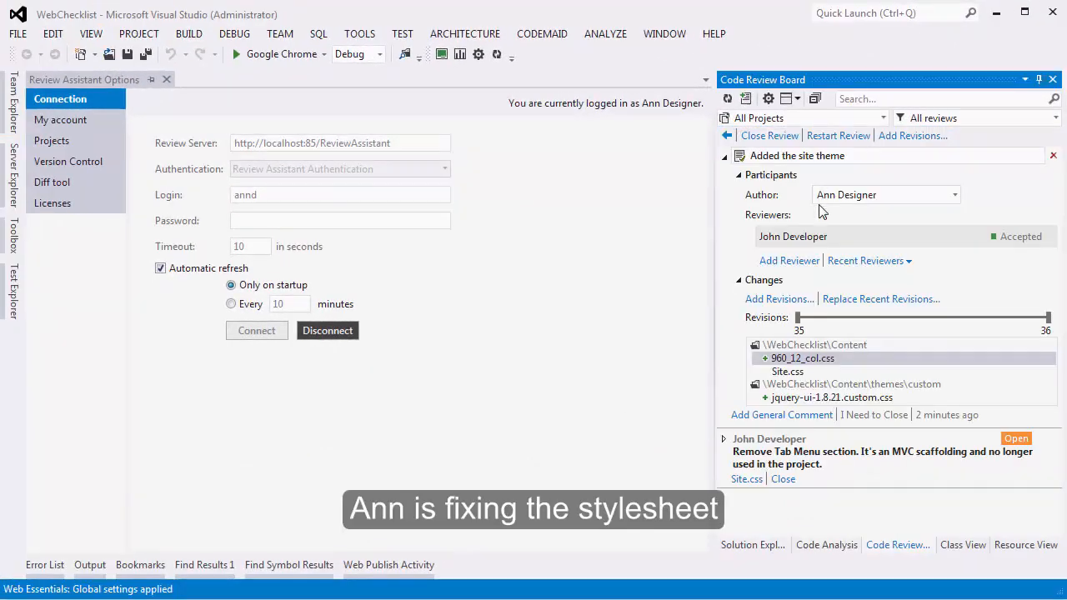
{"action": "mouse_move", "coordinate": [754, 471]}
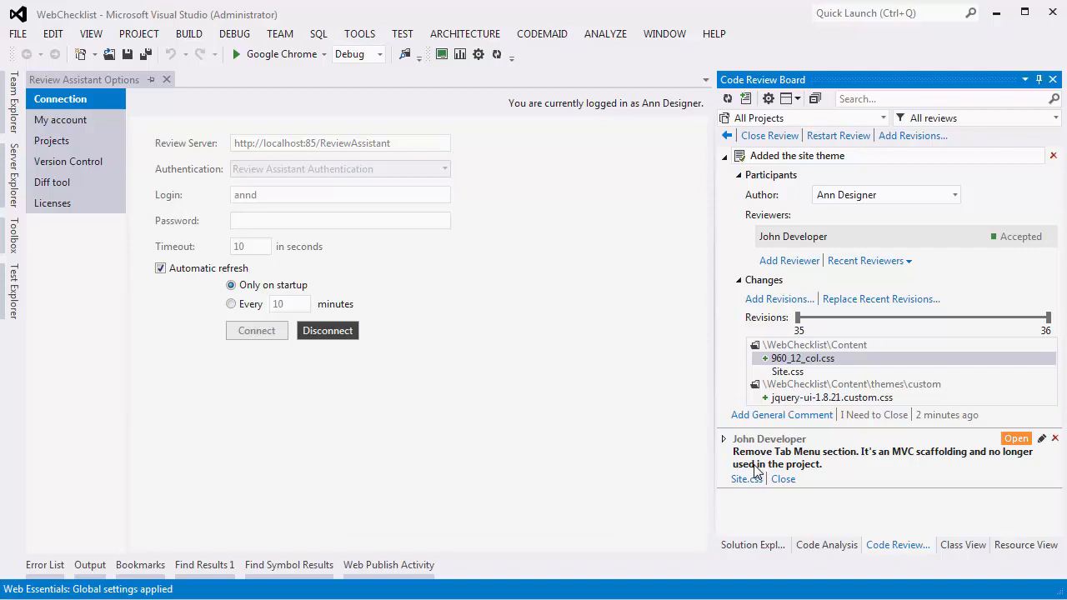
Step: Go to the commented Site.css code and close the Tab Menu comment
{"action": "left_click", "coordinate": [744, 479]}
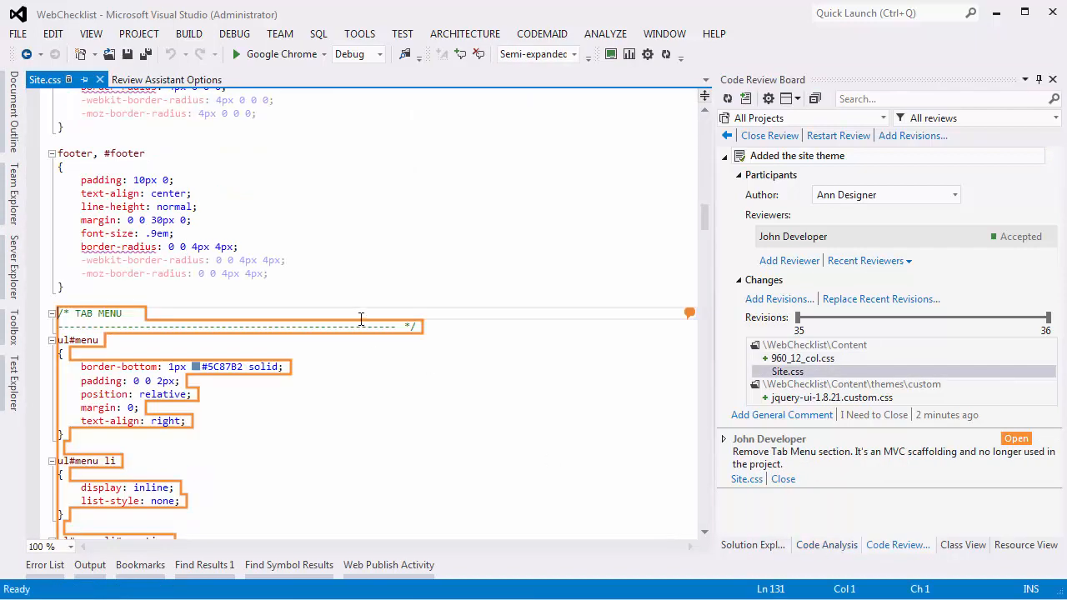
{"action": "scroll", "scroll_direction": "down", "scroll_amount": 3}
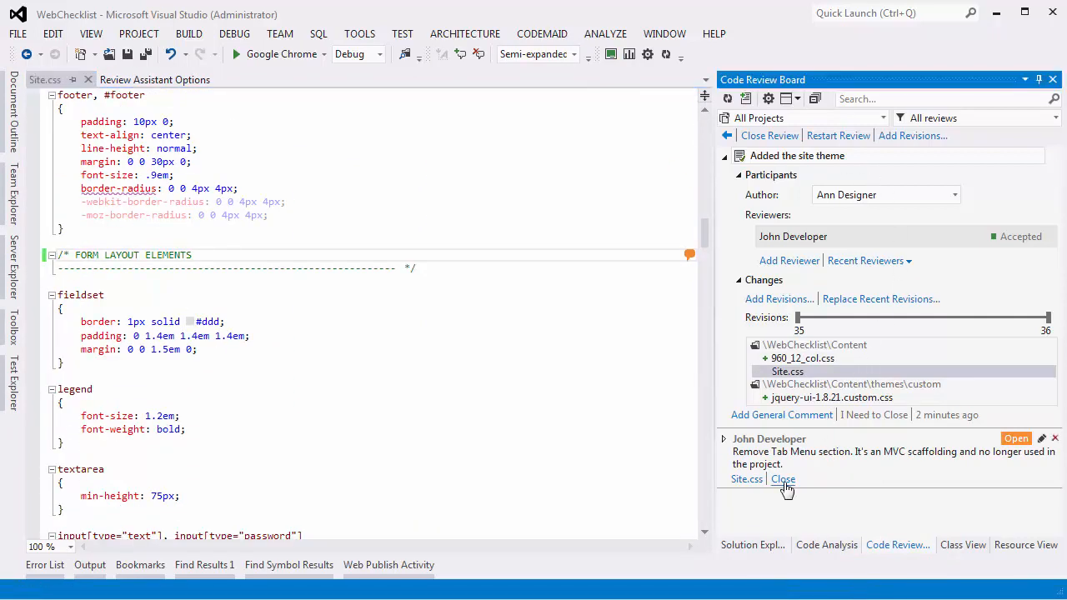
{"action": "left_click", "coordinate": [783, 478]}
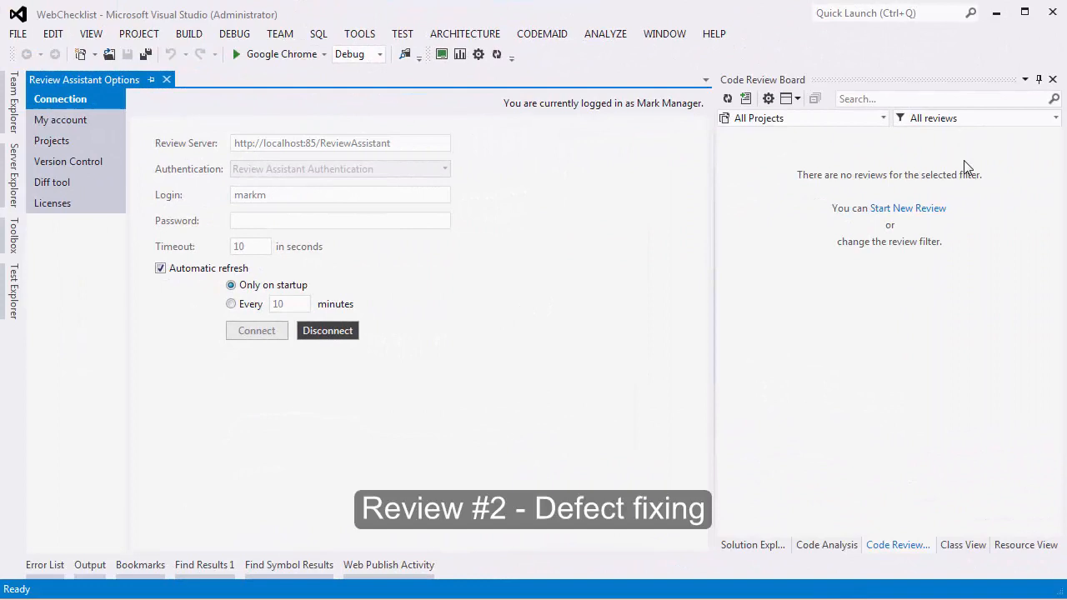
Step: Start a new code review and bring up the revision picker
{"action": "left_click", "coordinate": [908, 208]}
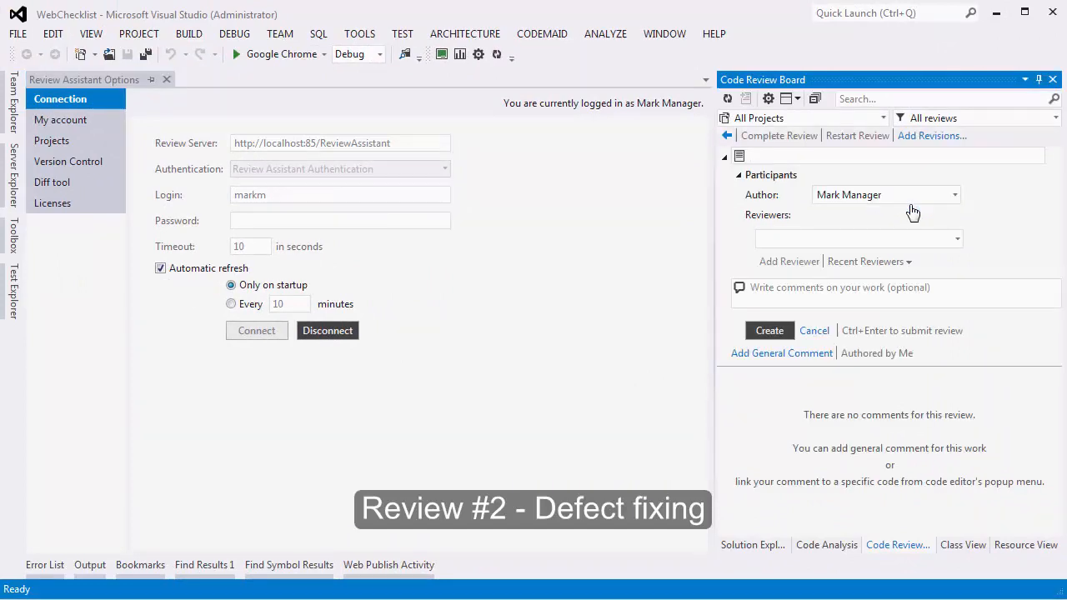
{"action": "left_click", "coordinate": [931, 135]}
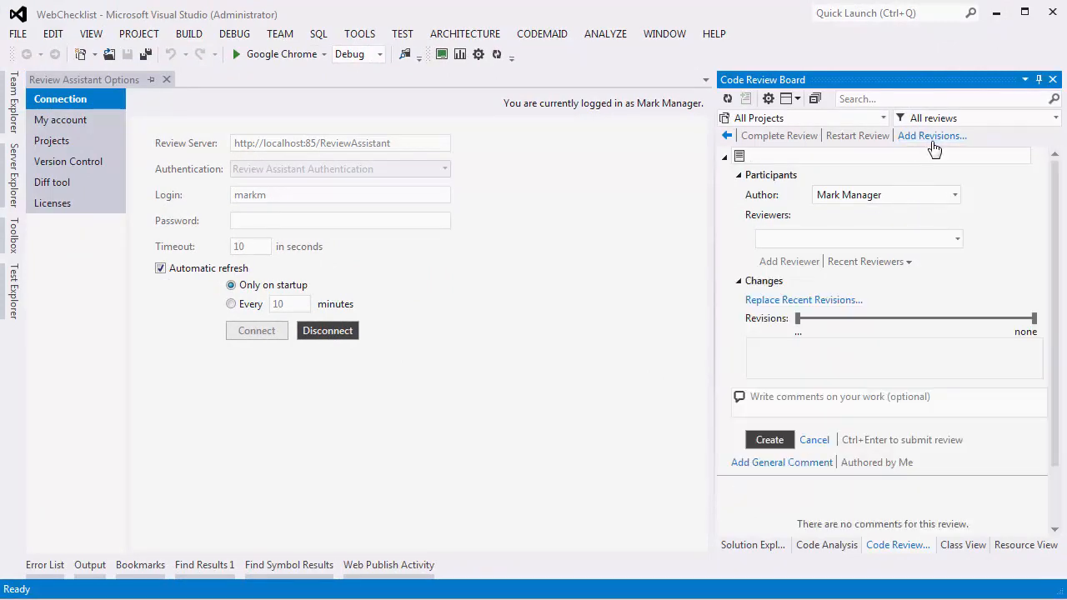
{"action": "left_click", "coordinate": [932, 135]}
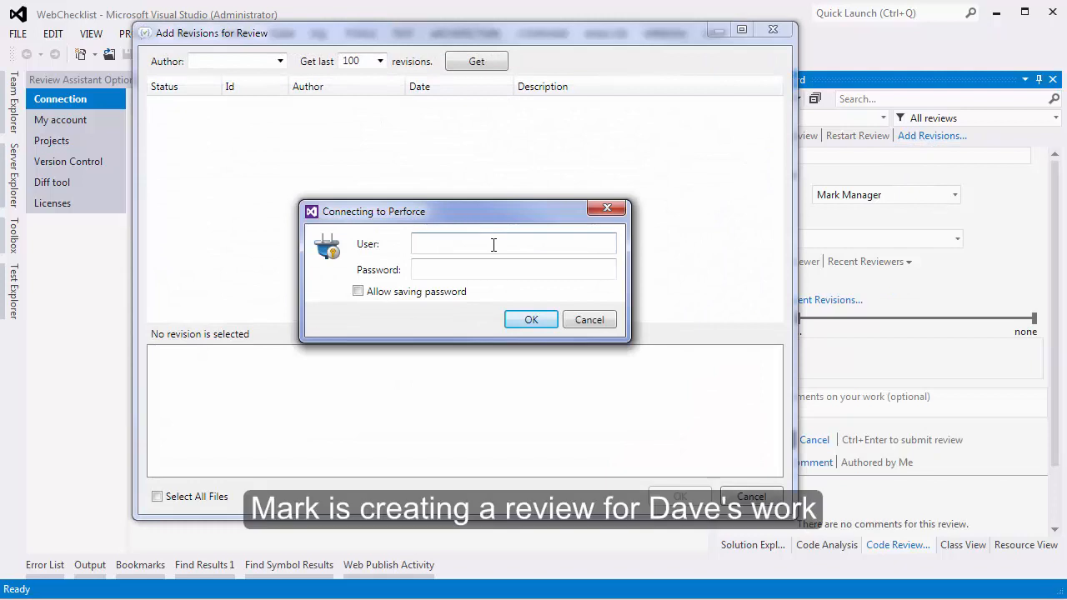
{"action": "type", "text": "Mark_Manager"}
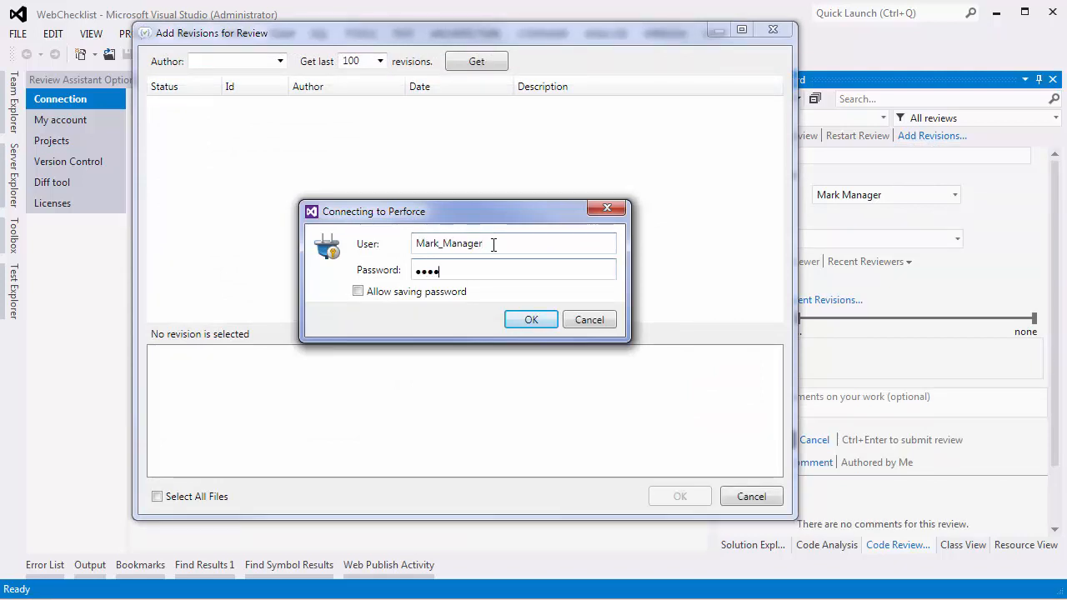
{"action": "left_click", "coordinate": [531, 319]}
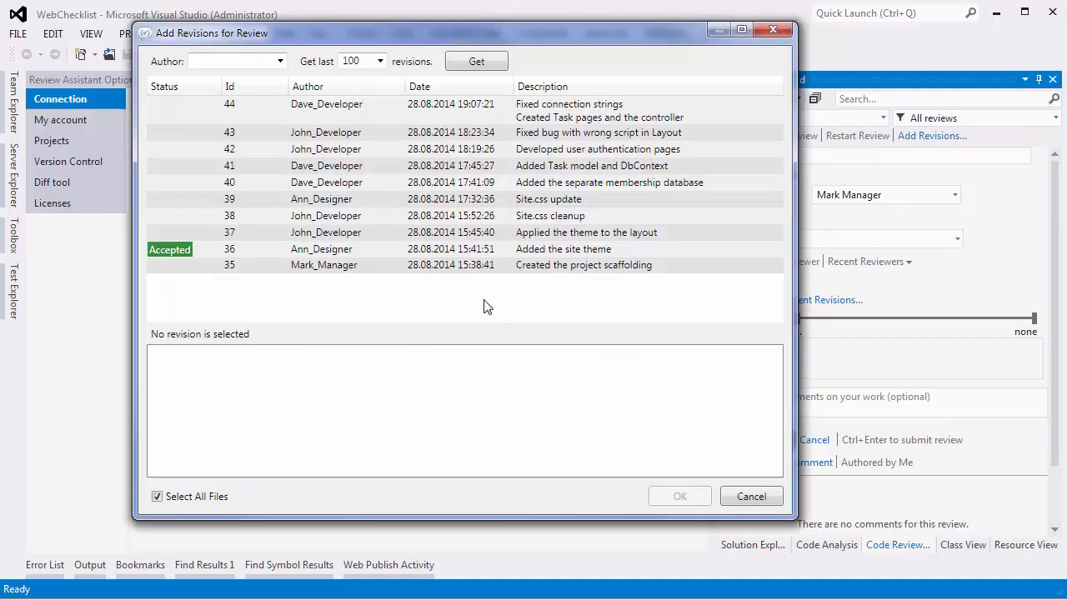
{"action": "mouse_move", "coordinate": [219, 188]}
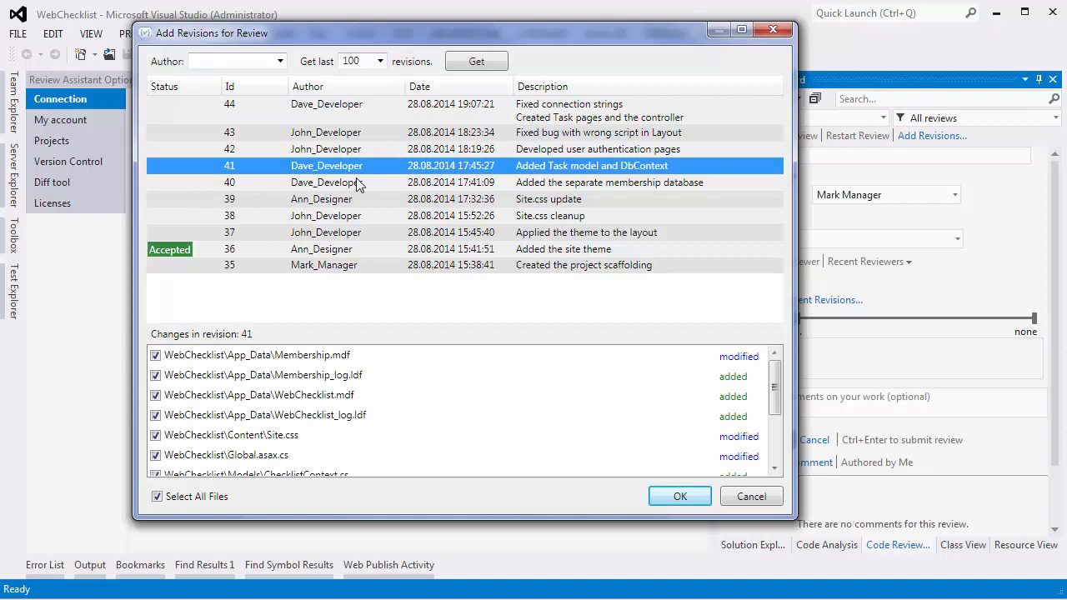
{"action": "left_click", "coordinate": [326, 182]}
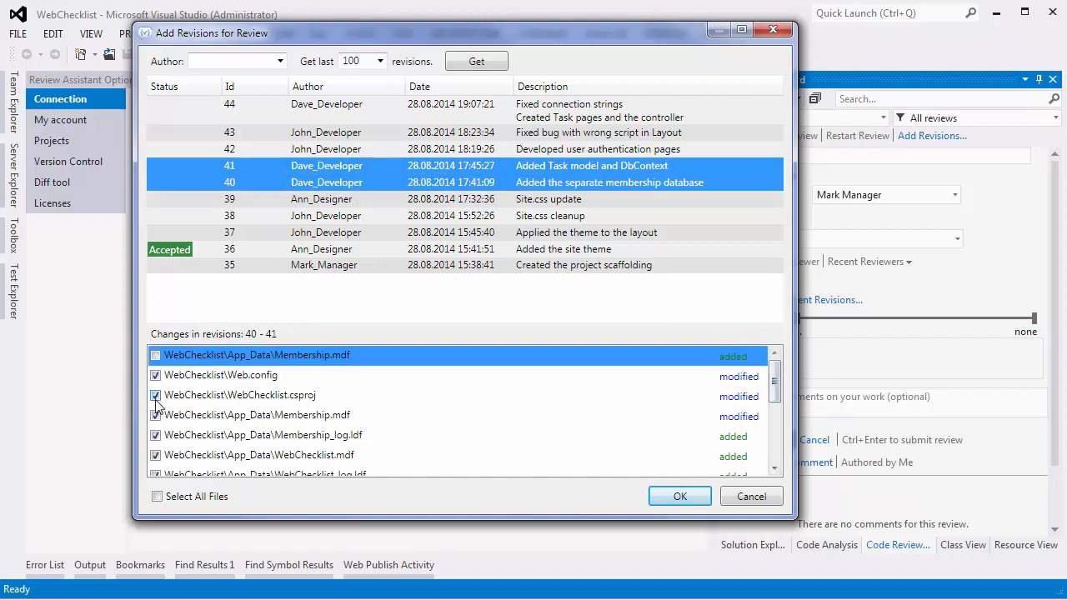
{"action": "scroll", "scroll_direction": "up", "scroll_amount": 3}
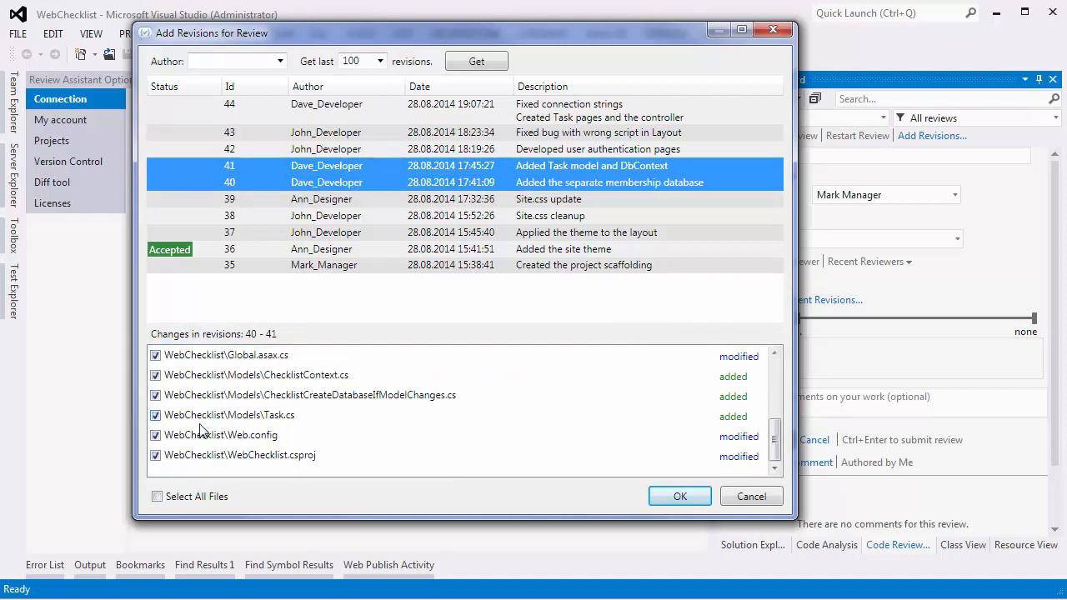
{"action": "left_click", "coordinate": [679, 496]}
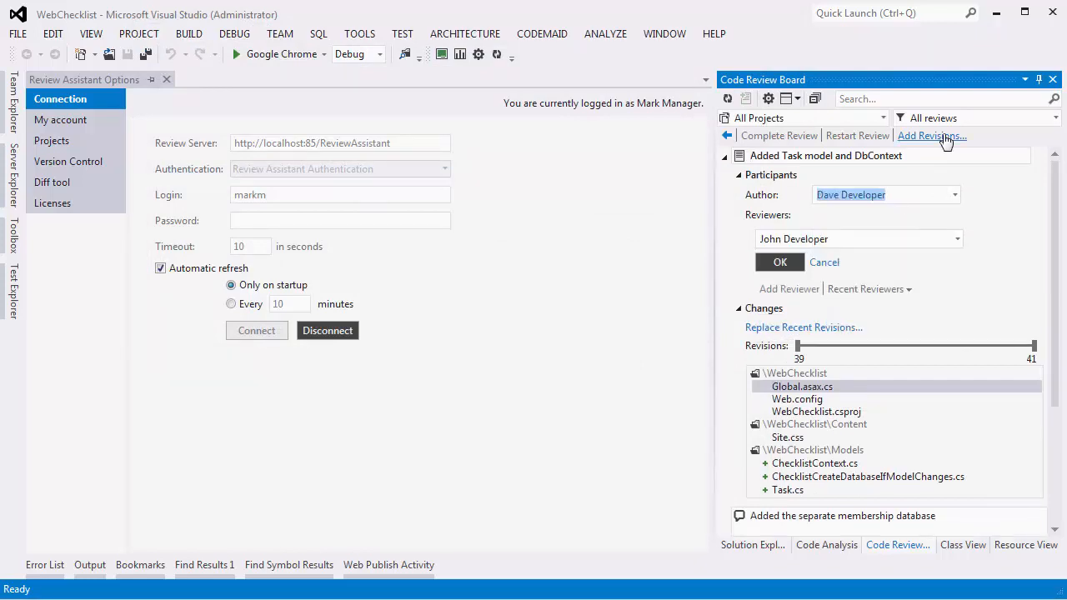
Step: Create the Added Task model and DbContext review and reopen it
{"action": "left_click", "coordinate": [779, 262]}
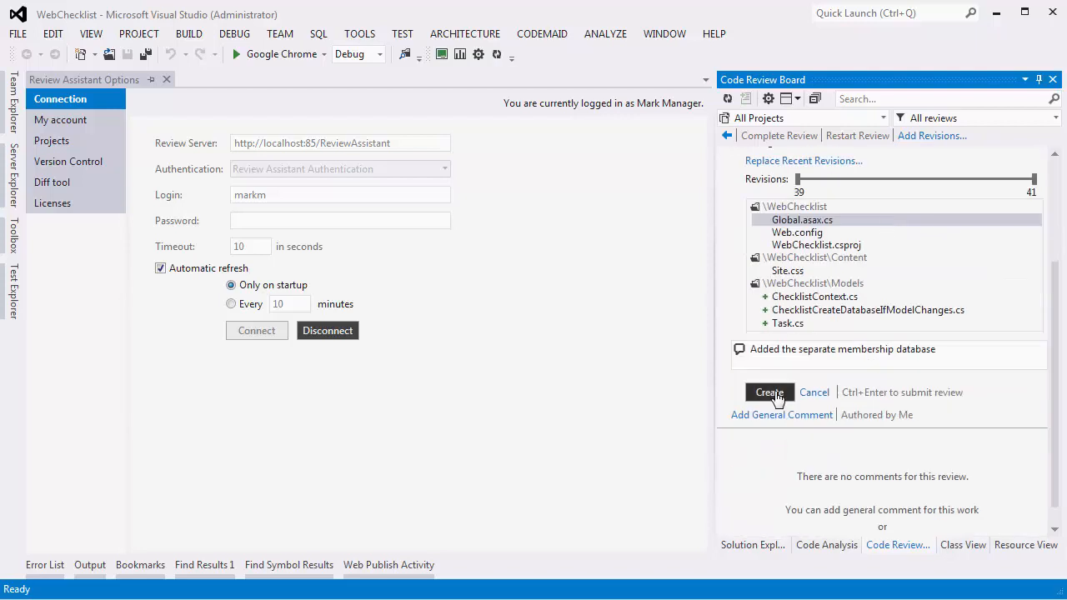
{"action": "left_click", "coordinate": [769, 392]}
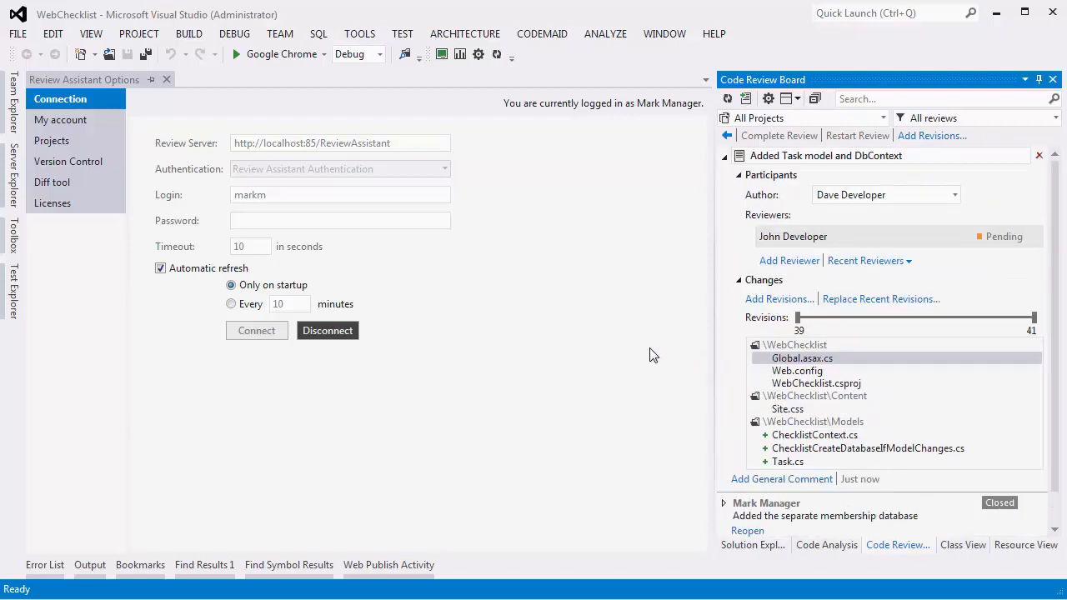
{"action": "mouse_move", "coordinate": [727, 135]}
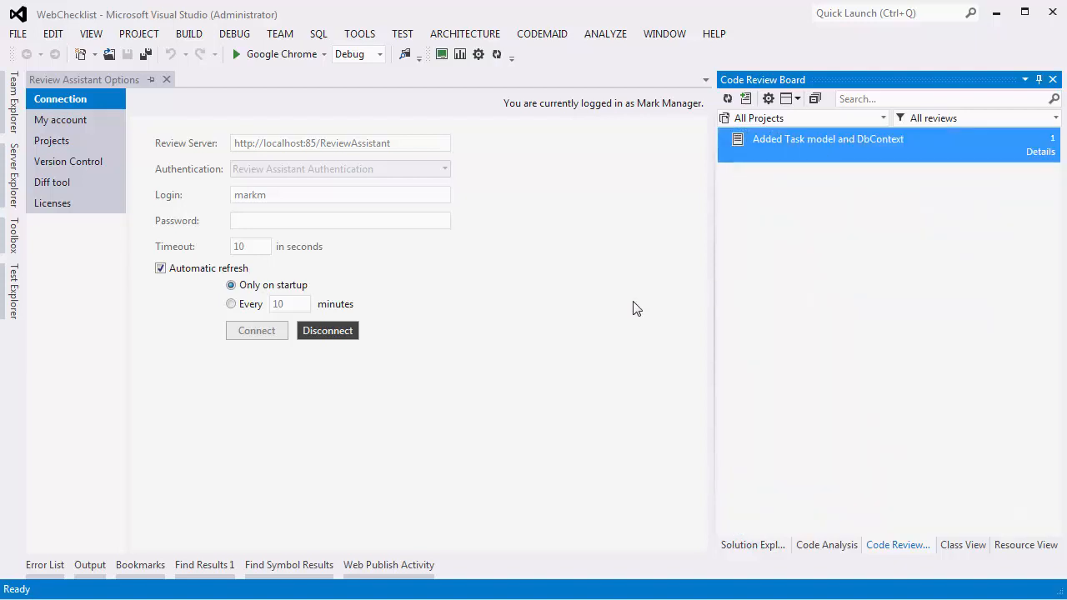
{"action": "mouse_move", "coordinate": [863, 167]}
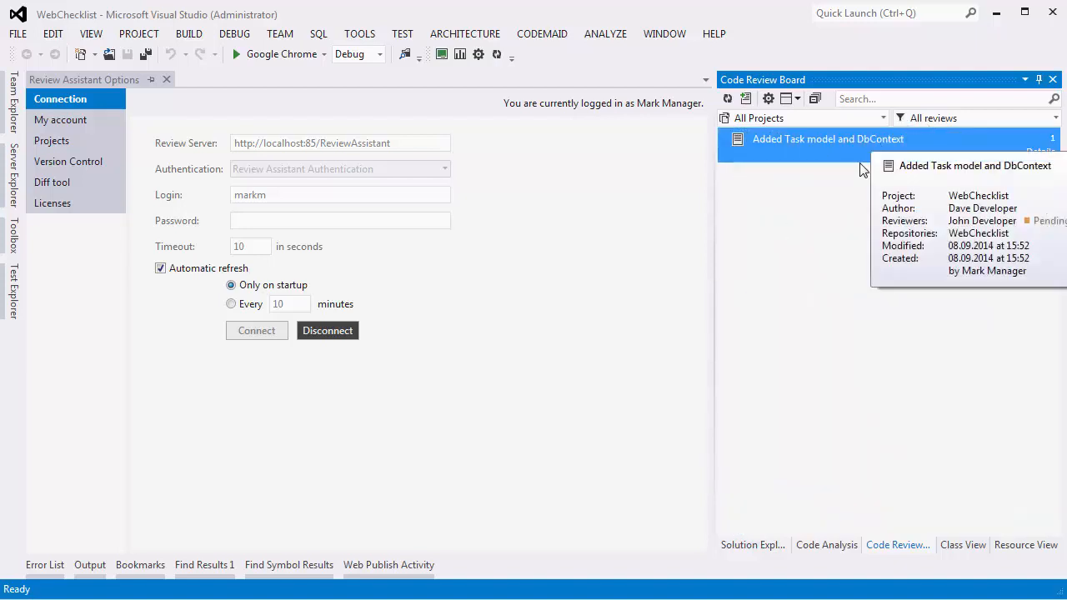
{"action": "left_click", "coordinate": [828, 139]}
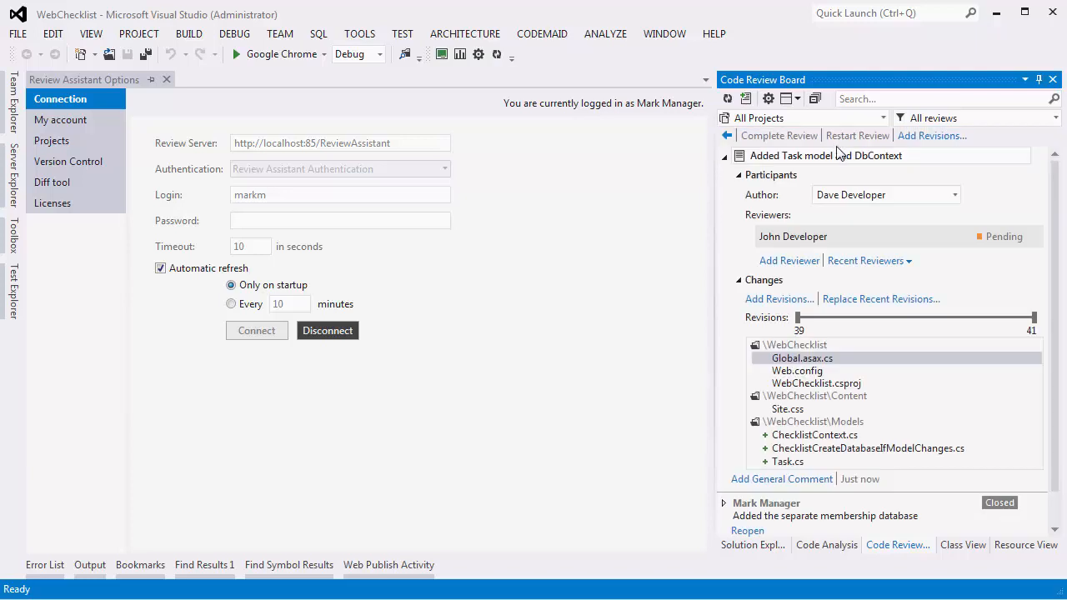
{"action": "mouse_move", "coordinate": [790, 261]}
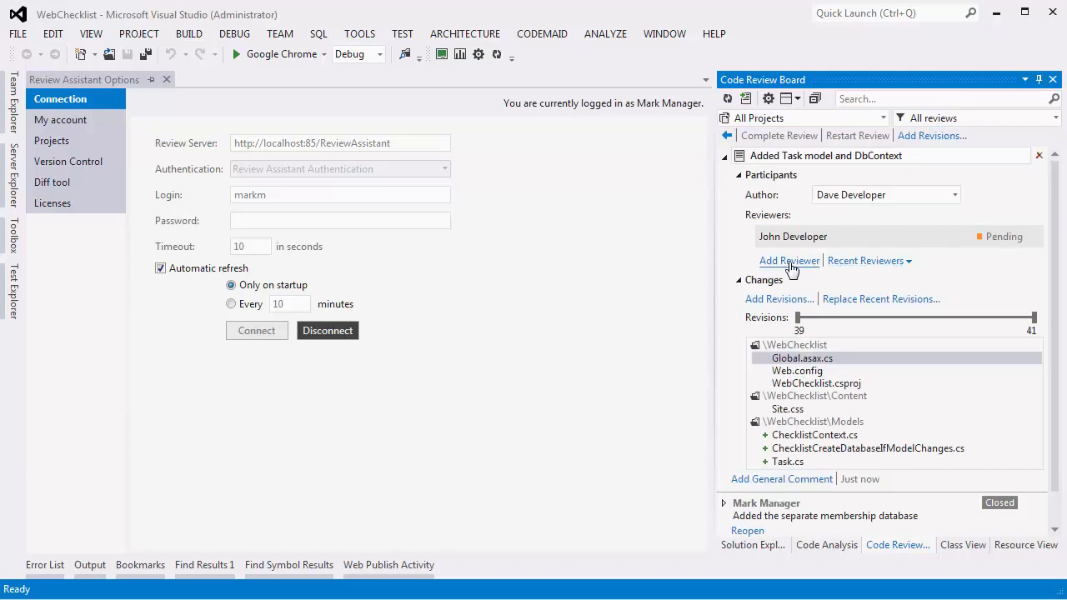
Step: Add the manager account as reviewer and remove the original reviewer
{"action": "left_click", "coordinate": [788, 260]}
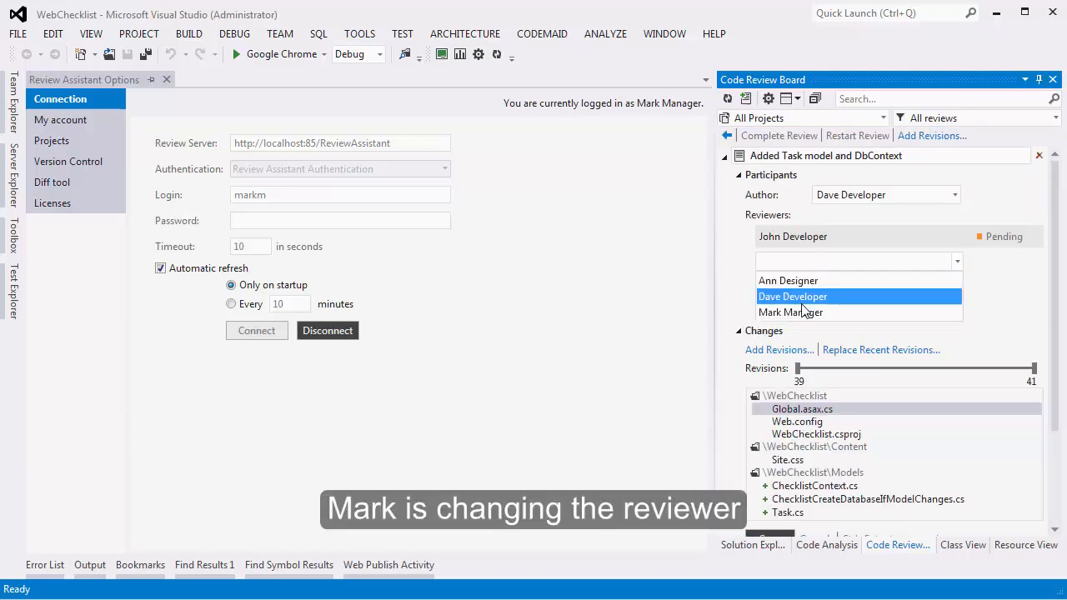
{"action": "left_click", "coordinate": [790, 312]}
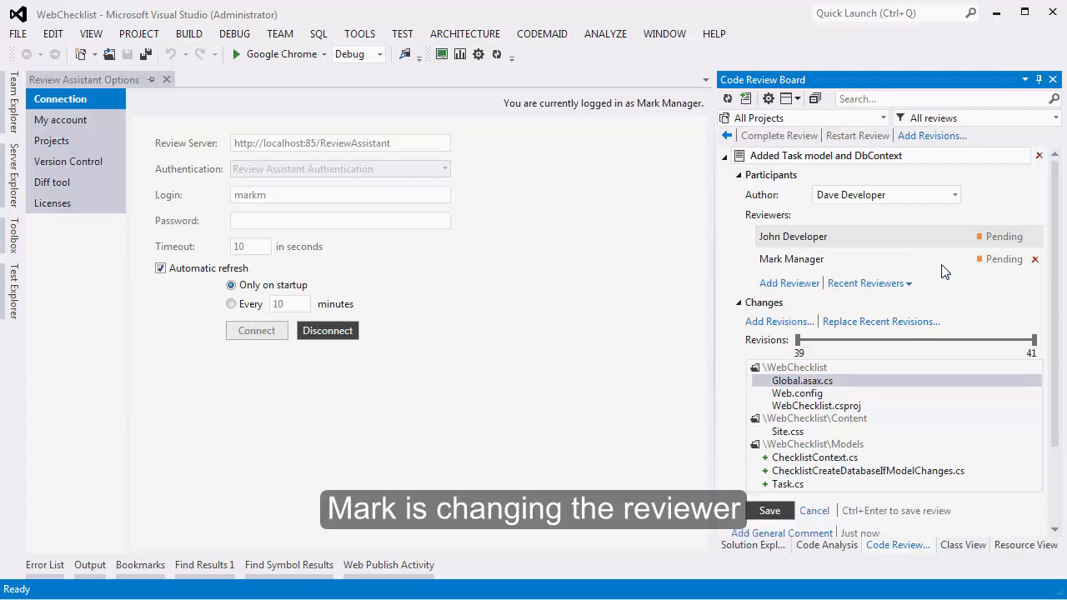
{"action": "left_click", "coordinate": [1035, 237]}
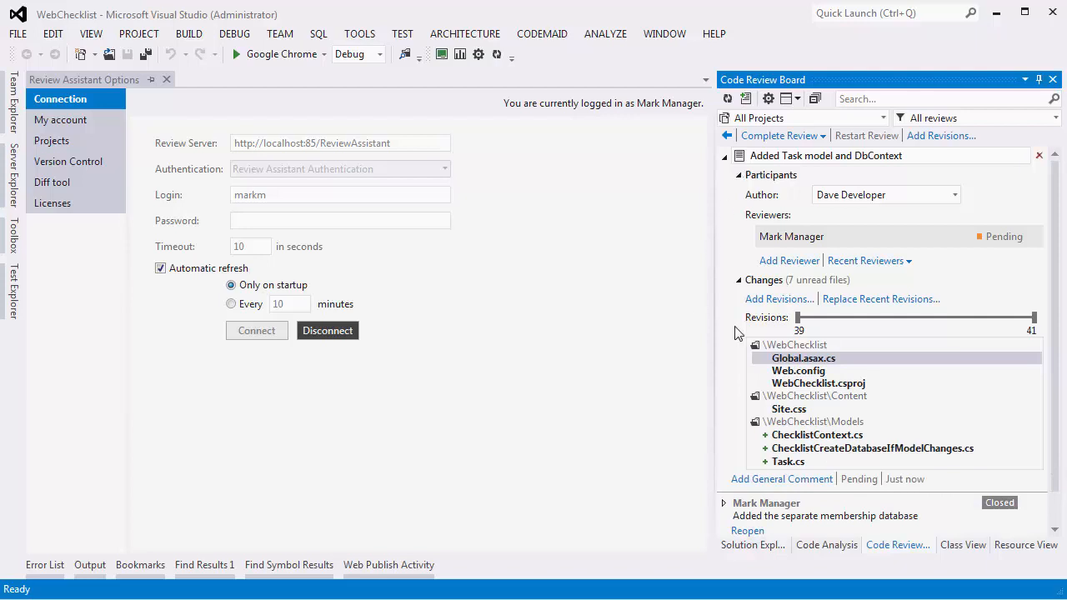
{"action": "right_click", "coordinate": [797, 370]}
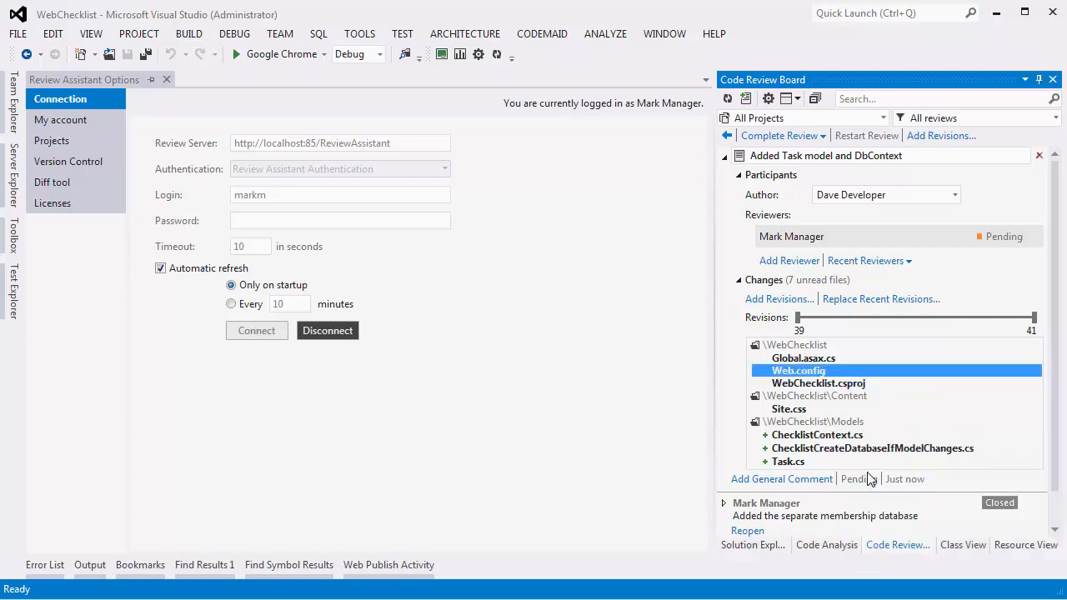
Step: Post a Web.config defect comment: 'Wrong connection string for the membership provider. Should be Membership.'
{"action": "double_click", "coordinate": [798, 370]}
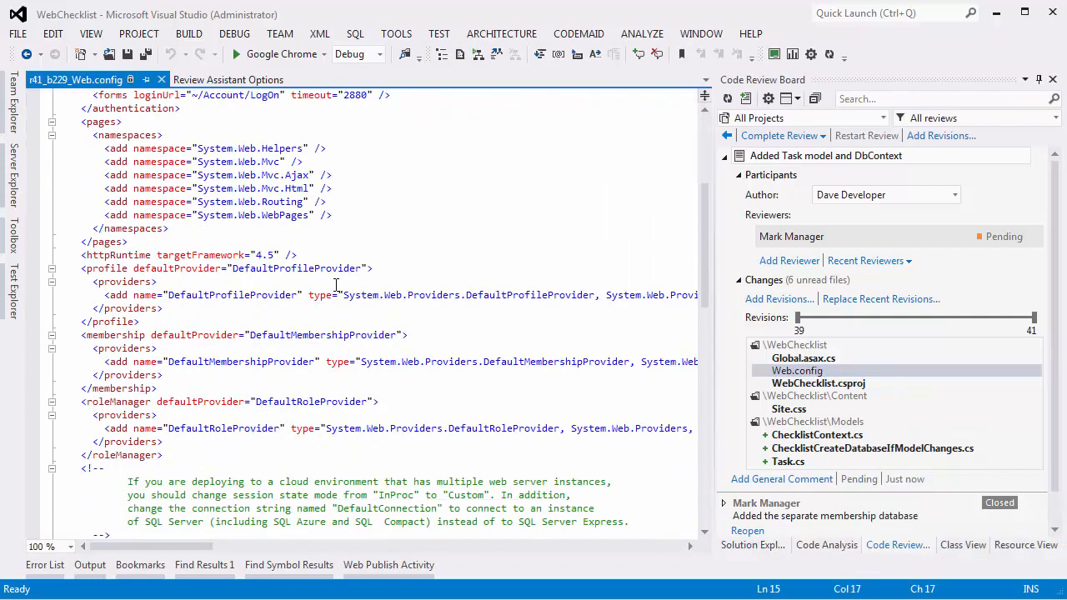
{"action": "scroll", "scroll_direction": "down", "scroll_amount": 3}
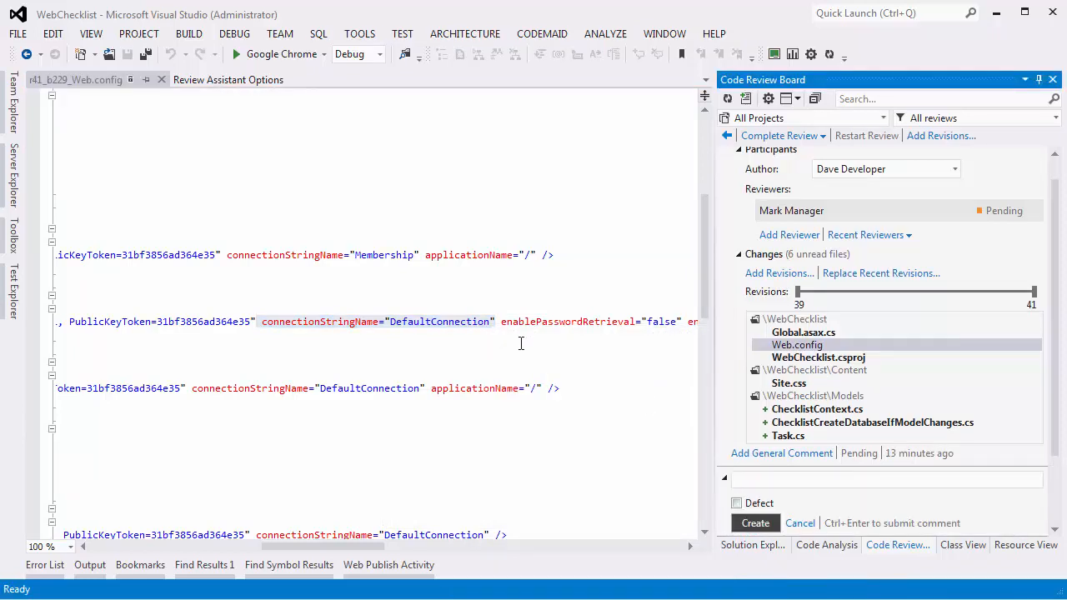
{"action": "type", "text": "Wrong connection string for the membership provider. Should be Membership."}
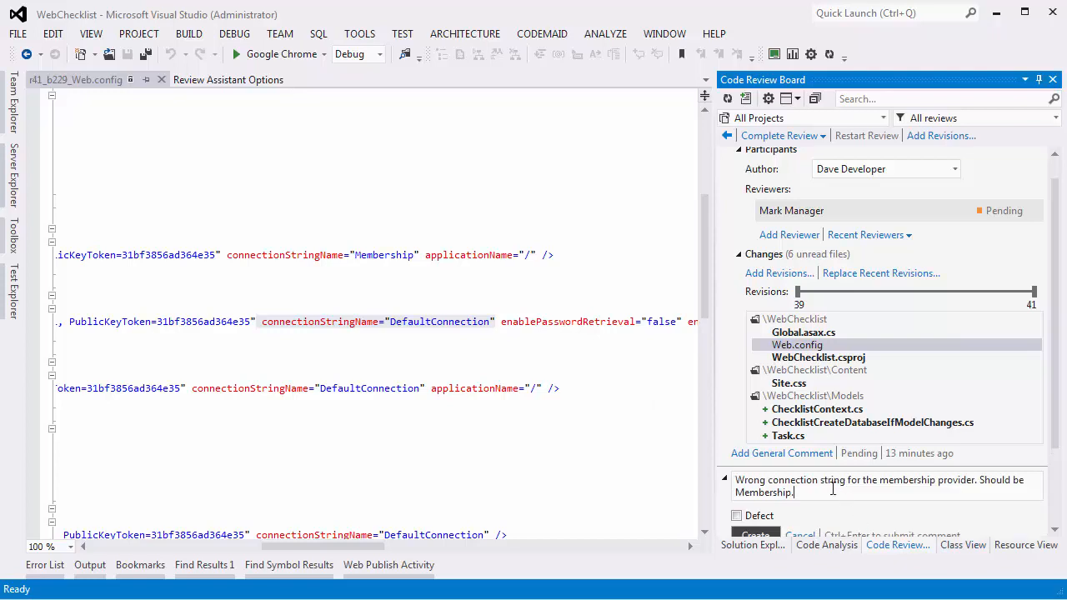
{"action": "left_click", "coordinate": [736, 470]}
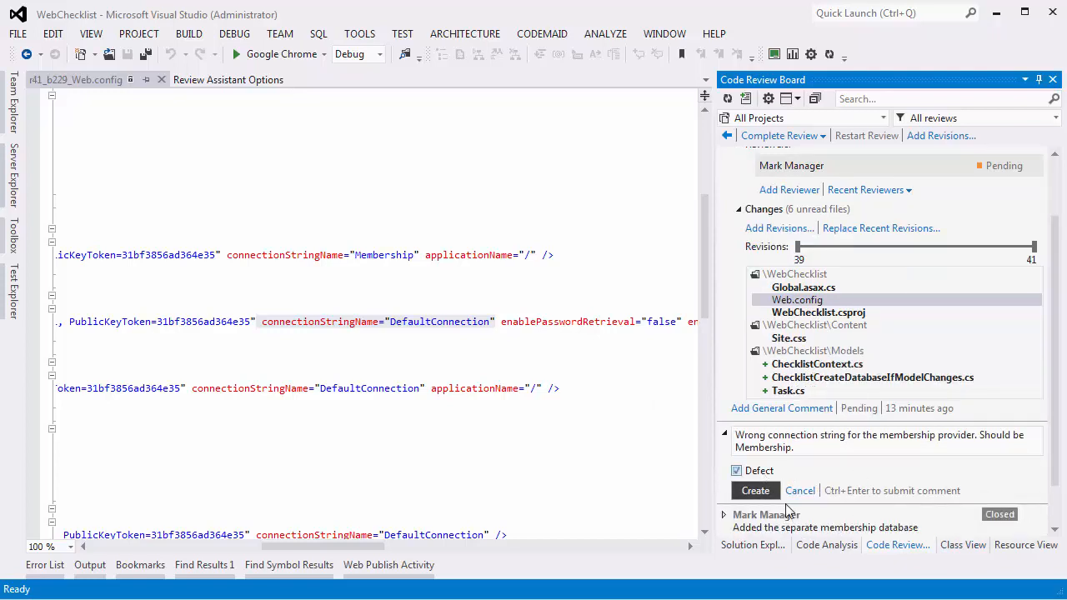
{"action": "left_click", "coordinate": [754, 491]}
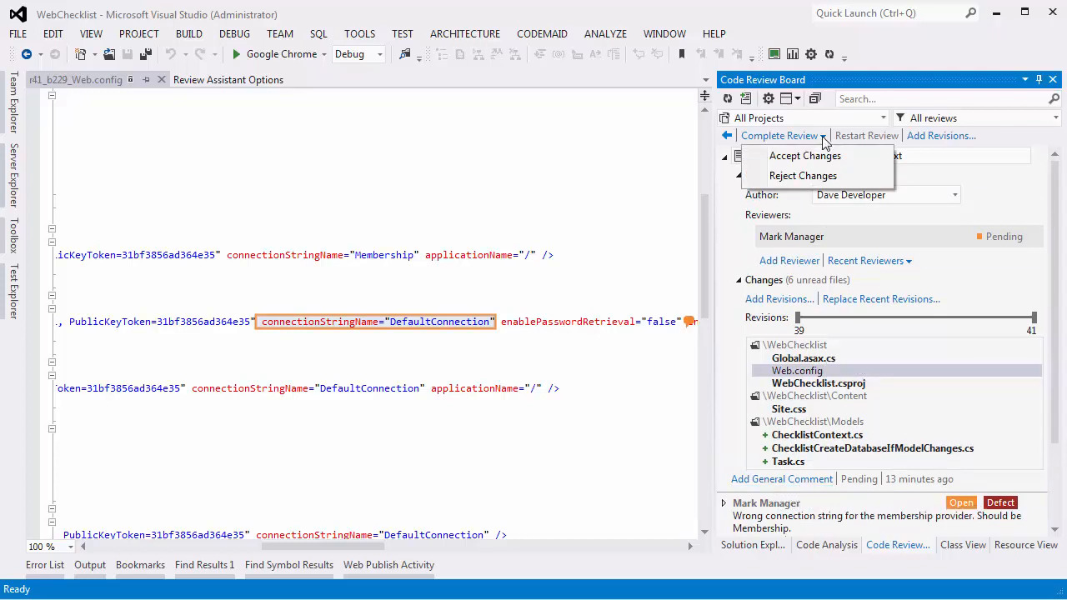
{"action": "mouse_move", "coordinate": [802, 176]}
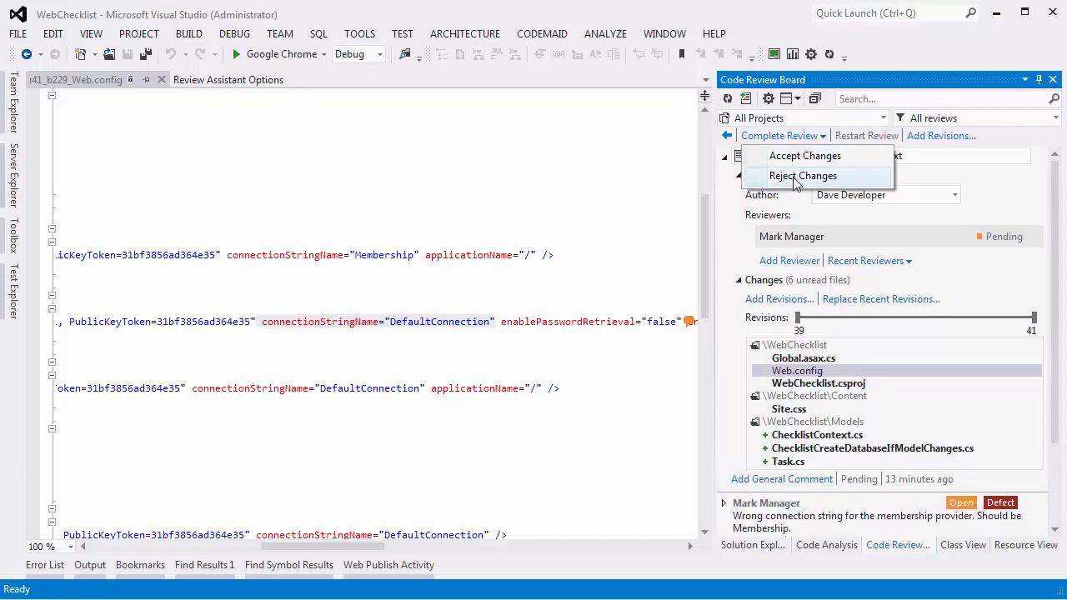
Step: Reject the review's changes so it becomes Rework Needed
{"action": "left_click", "coordinate": [802, 176]}
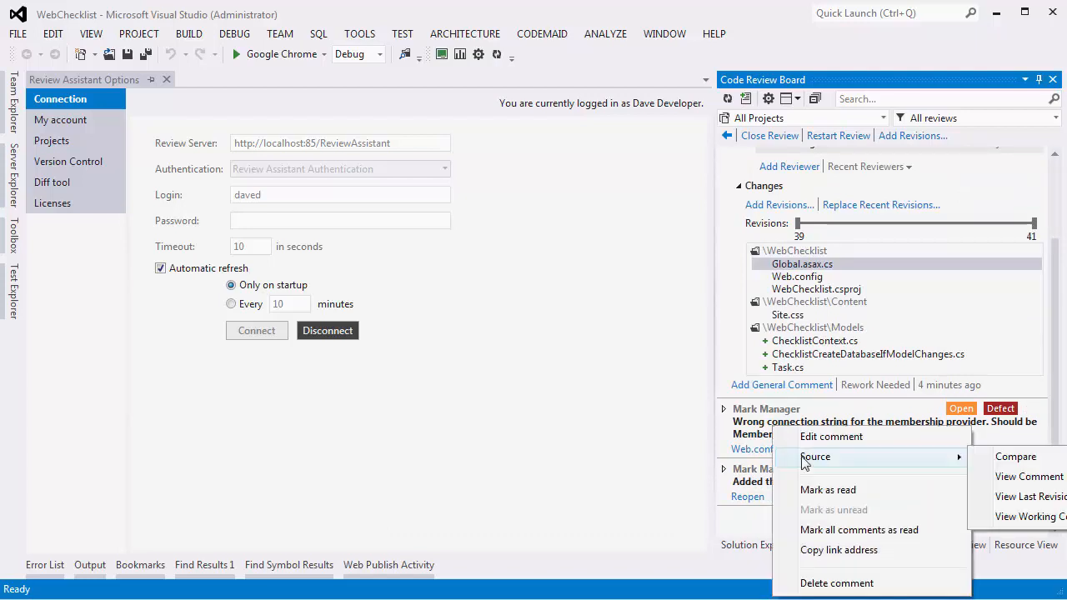
{"action": "mouse_move", "coordinate": [1029, 477]}
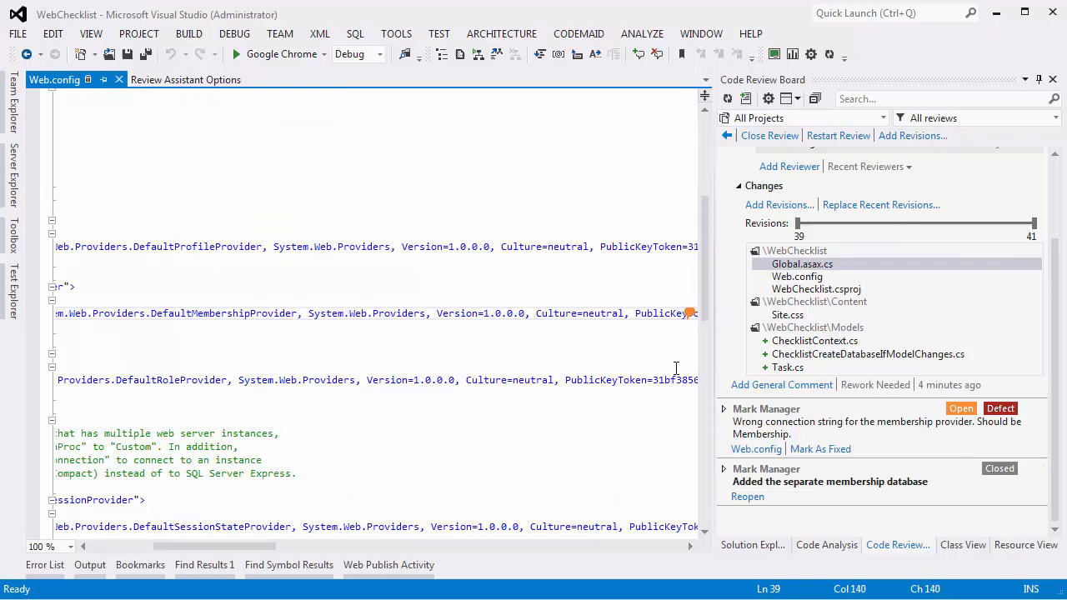
Step: Replace DefaultConnection with Membership in Web.config's membership provider and save
{"action": "scroll", "scroll_direction": "right", "scroll_amount": 3}
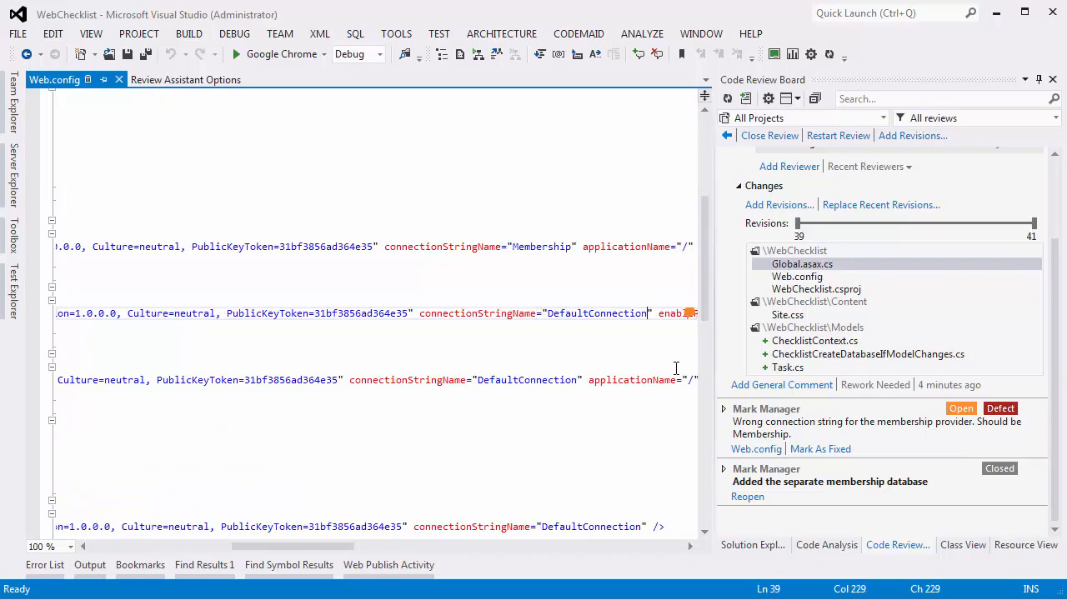
{"action": "double_click", "coordinate": [596, 313]}
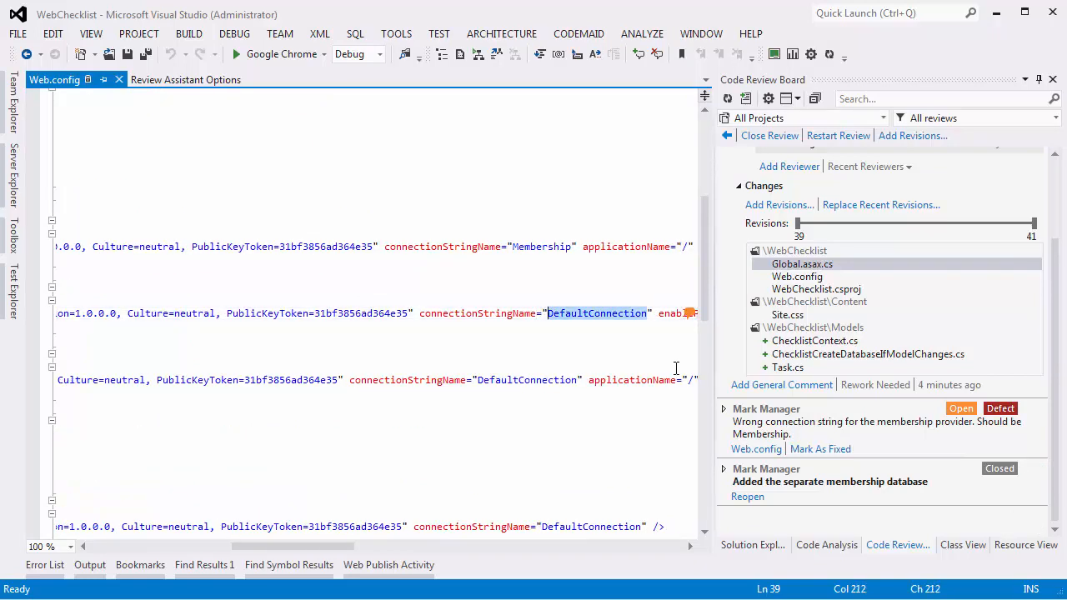
{"action": "type", "text": "Membership"}
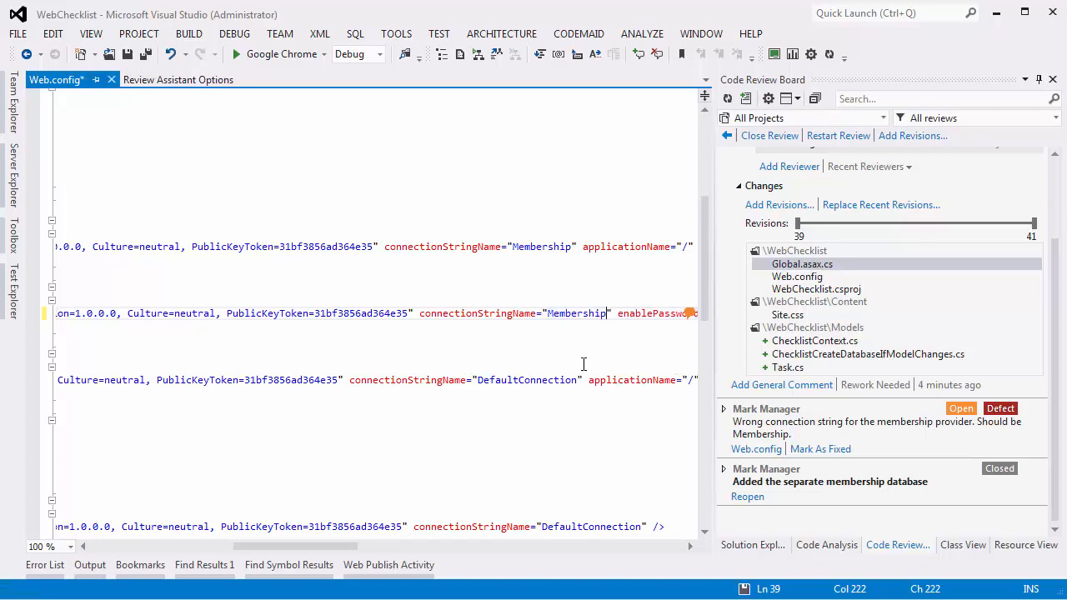
{"action": "key", "text": "ctrl+s"}
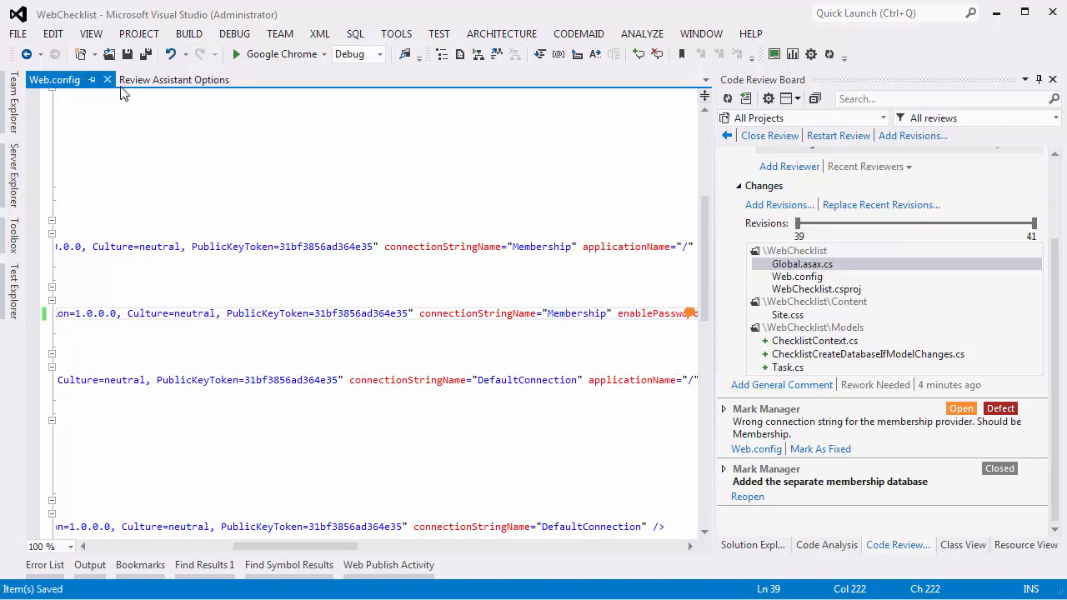
{"action": "left_click", "coordinate": [174, 79]}
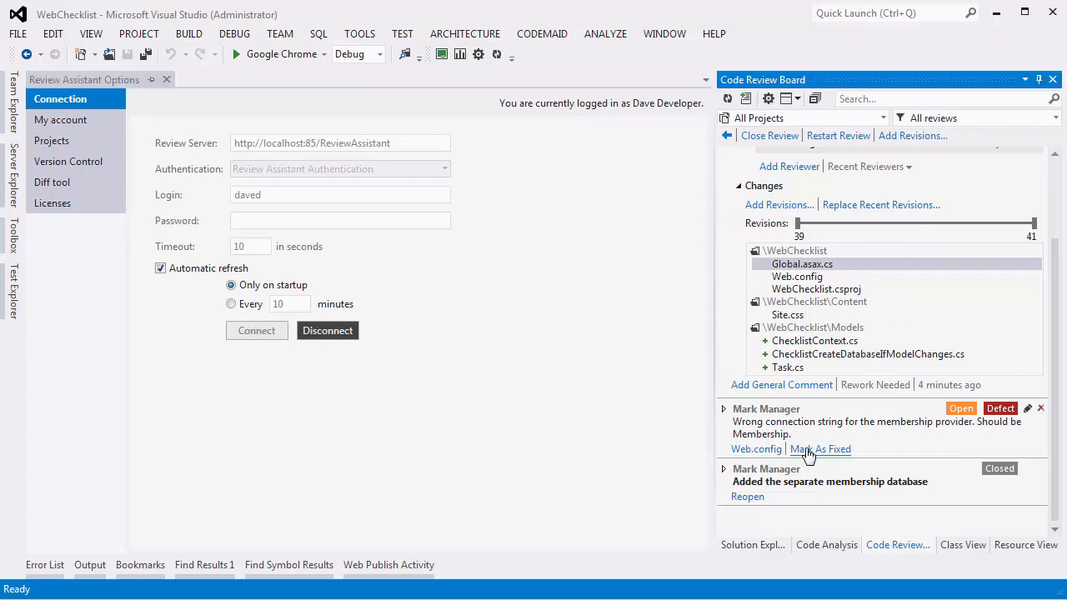
Step: Mark the defect fixed, add revision 44 as Dave_Developer, and save the review
{"action": "left_click", "coordinate": [819, 448]}
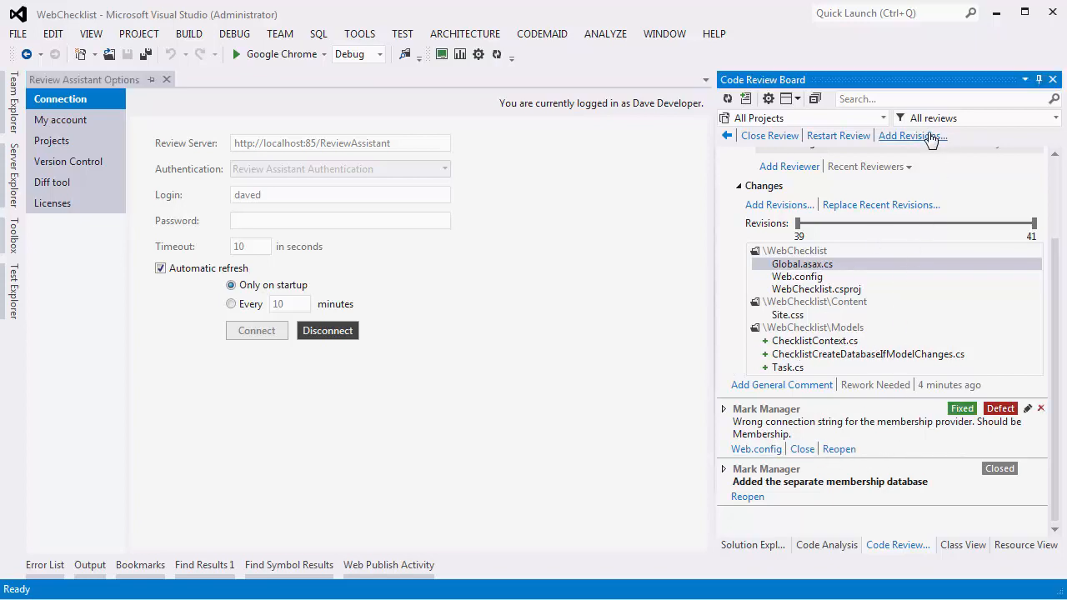
{"action": "left_click", "coordinate": [908, 136]}
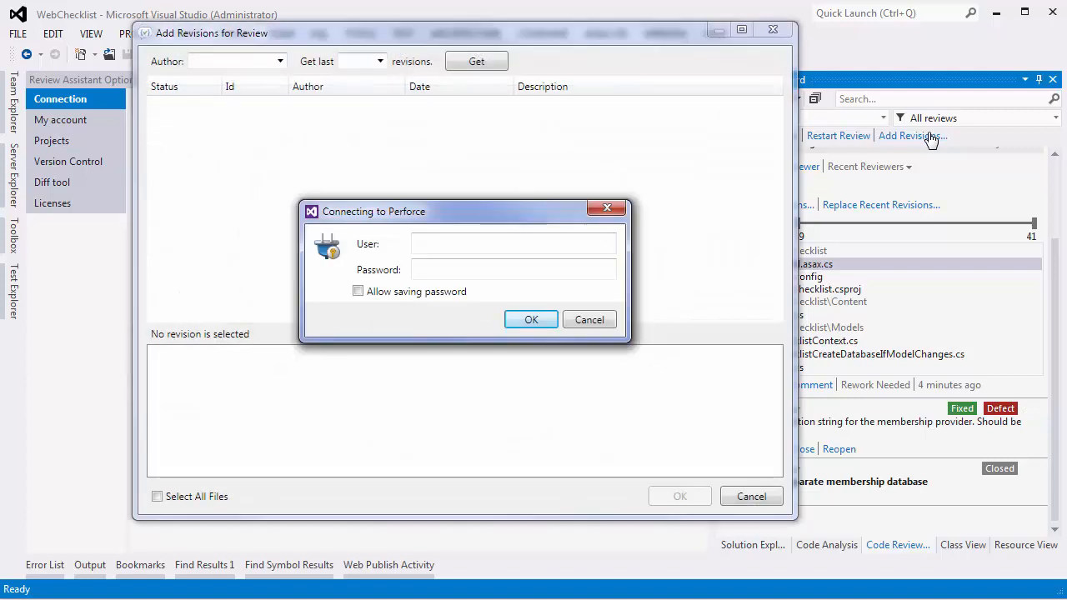
{"action": "type", "text": "Dave_Developer"}
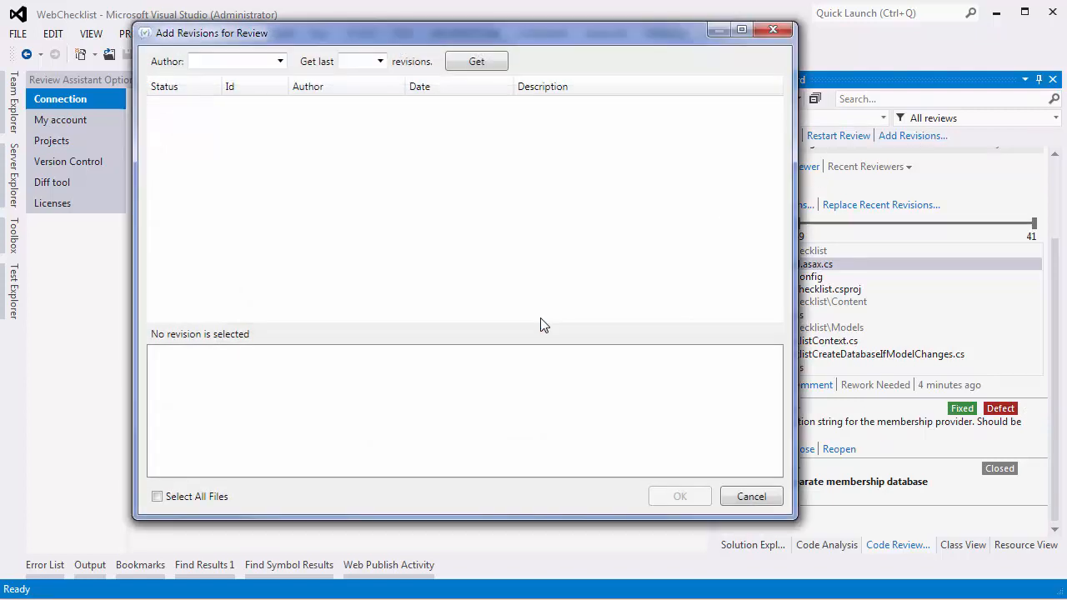
{"action": "left_click", "coordinate": [476, 60]}
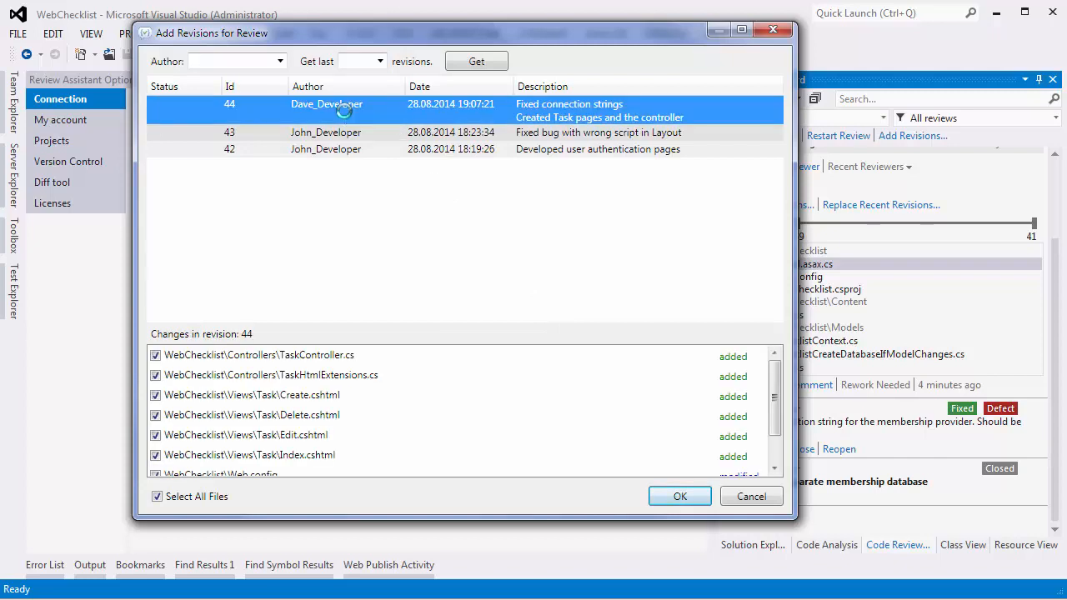
{"action": "left_click", "coordinate": [680, 496]}
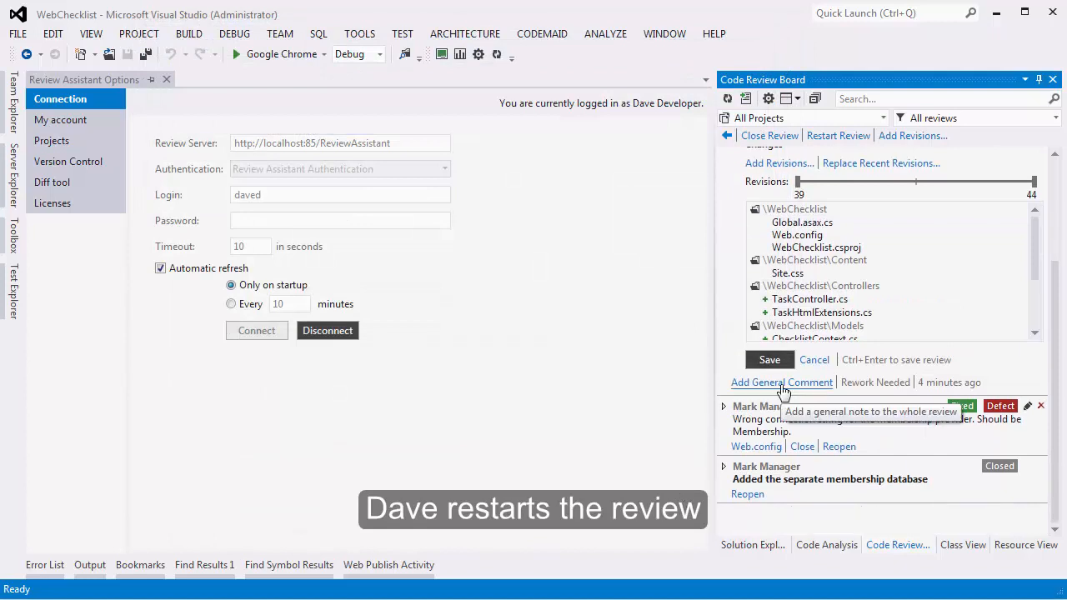
{"action": "left_click", "coordinate": [838, 135]}
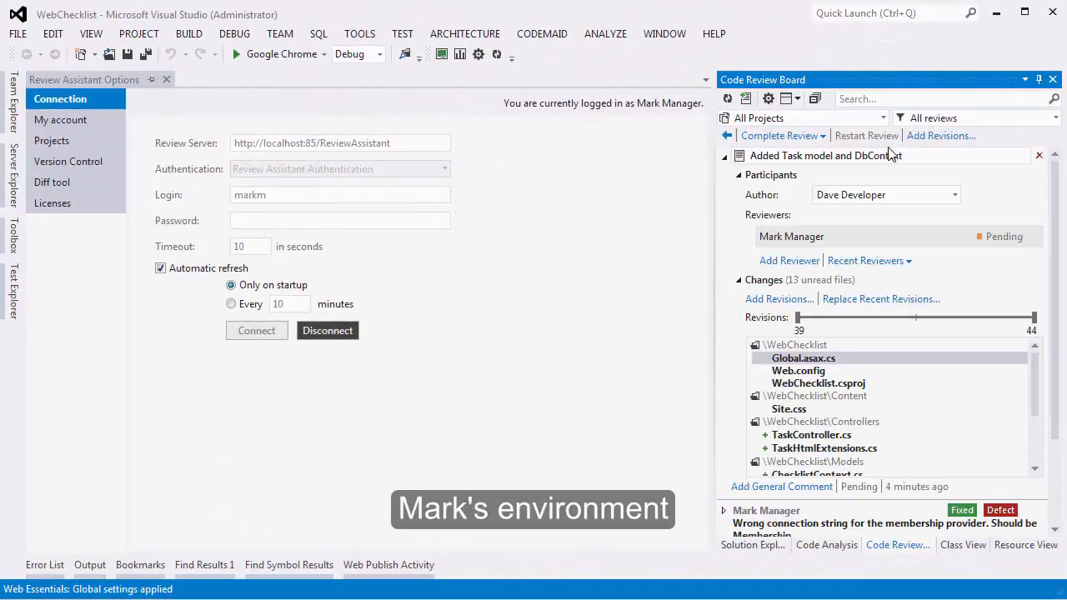
Step: Compare Web.config between revisions 41 and 44 side by side
{"action": "scroll", "scroll_direction": "down", "scroll_amount": 3}
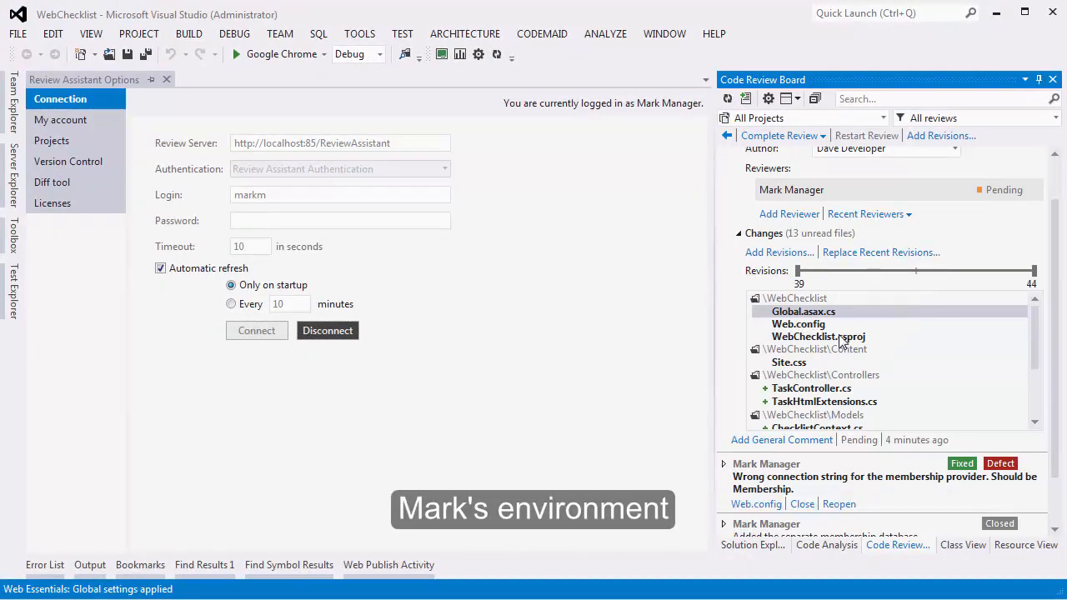
{"action": "left_click_drag", "start_coordinate": [798, 270], "coordinate": [916, 270]}
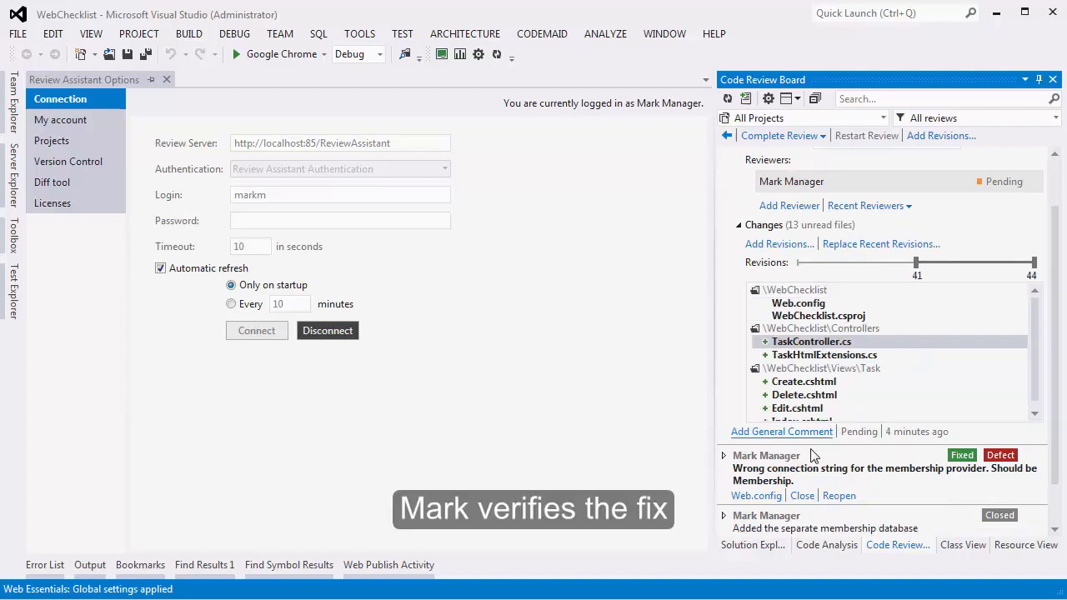
{"action": "left_click", "coordinate": [756, 495]}
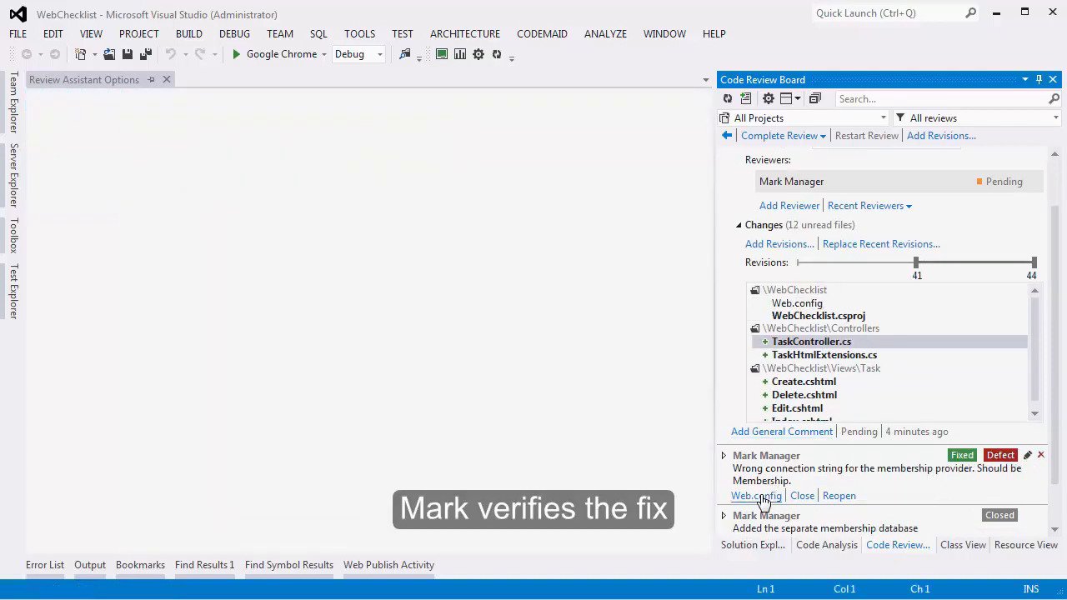
{"action": "left_click", "coordinate": [755, 495]}
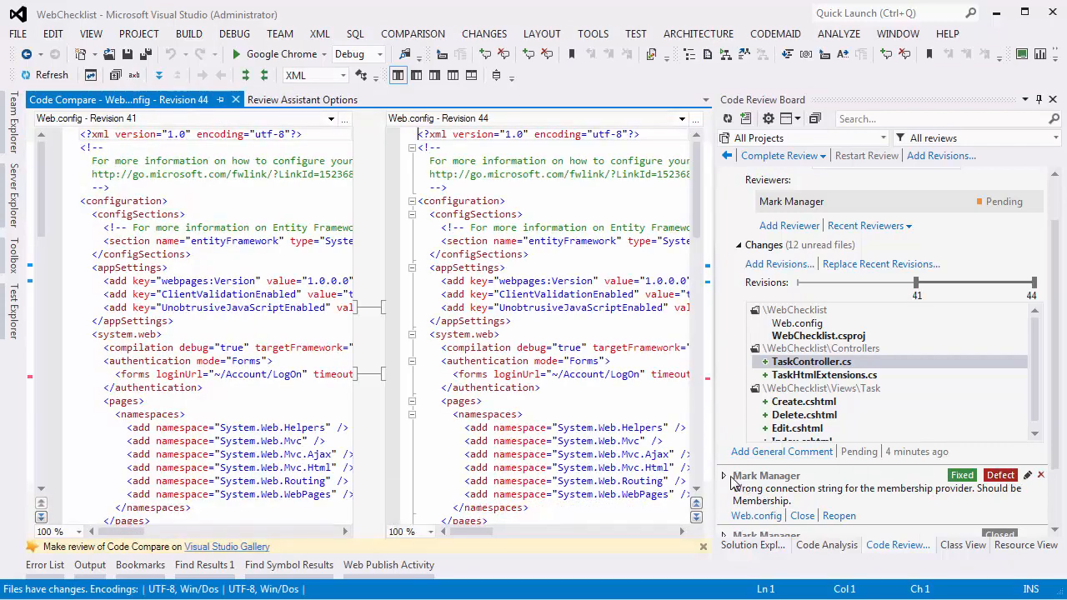
{"action": "scroll", "scroll_direction": "down", "scroll_amount": 3}
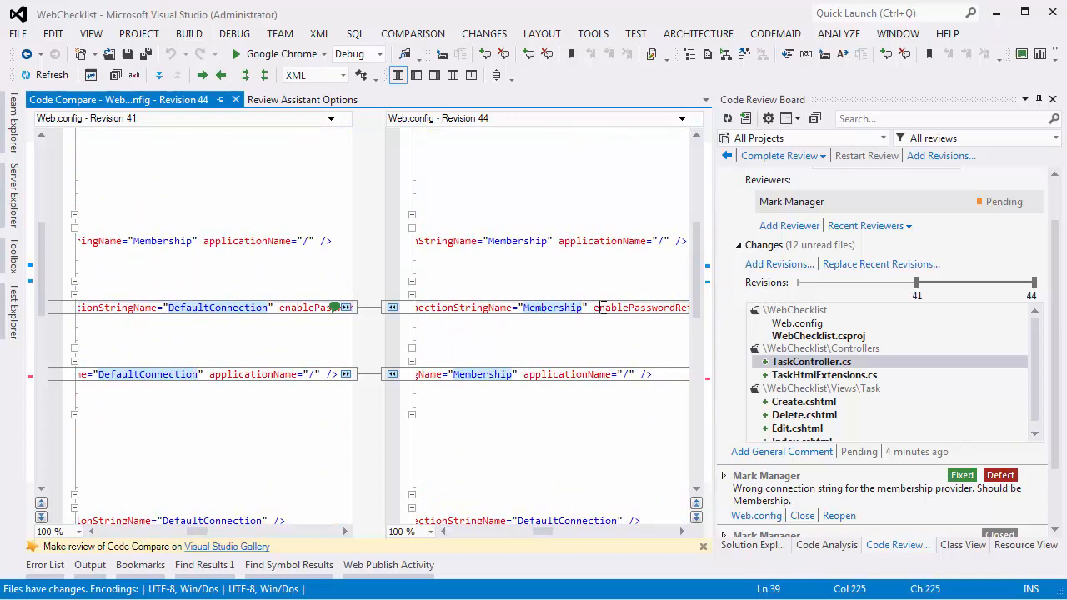
Step: Close the connection-string defect and accept the review's changes
{"action": "left_click", "coordinate": [801, 515]}
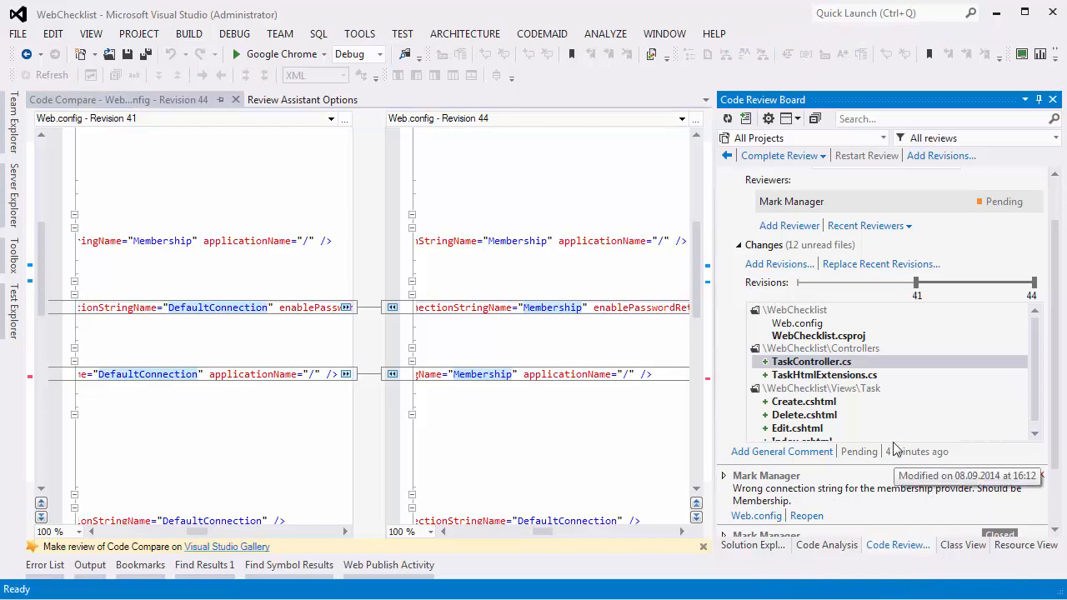
{"action": "left_click", "coordinate": [781, 156]}
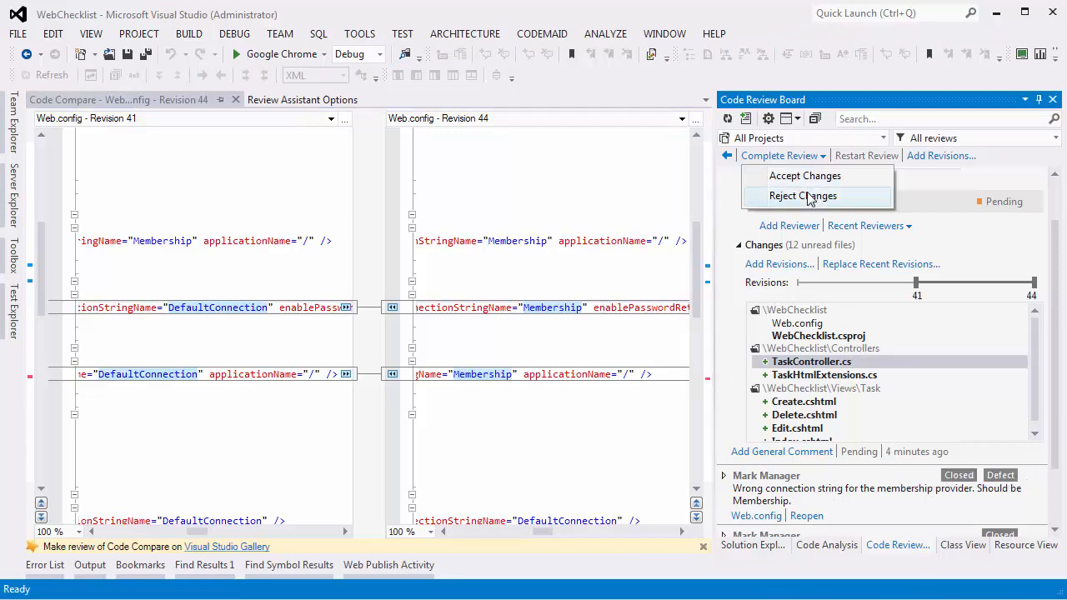
{"action": "left_click", "coordinate": [804, 175]}
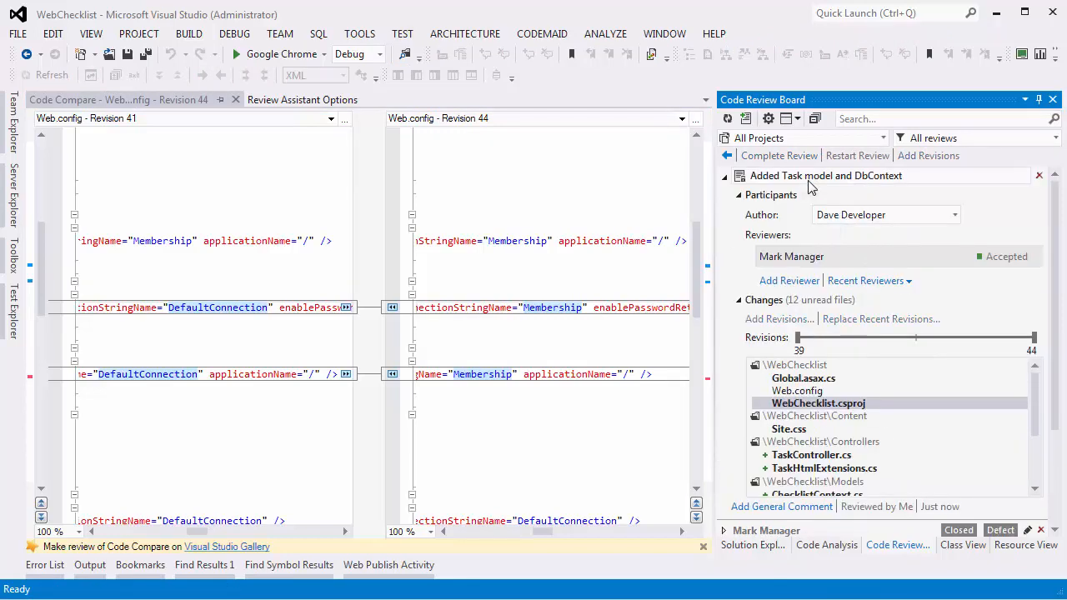